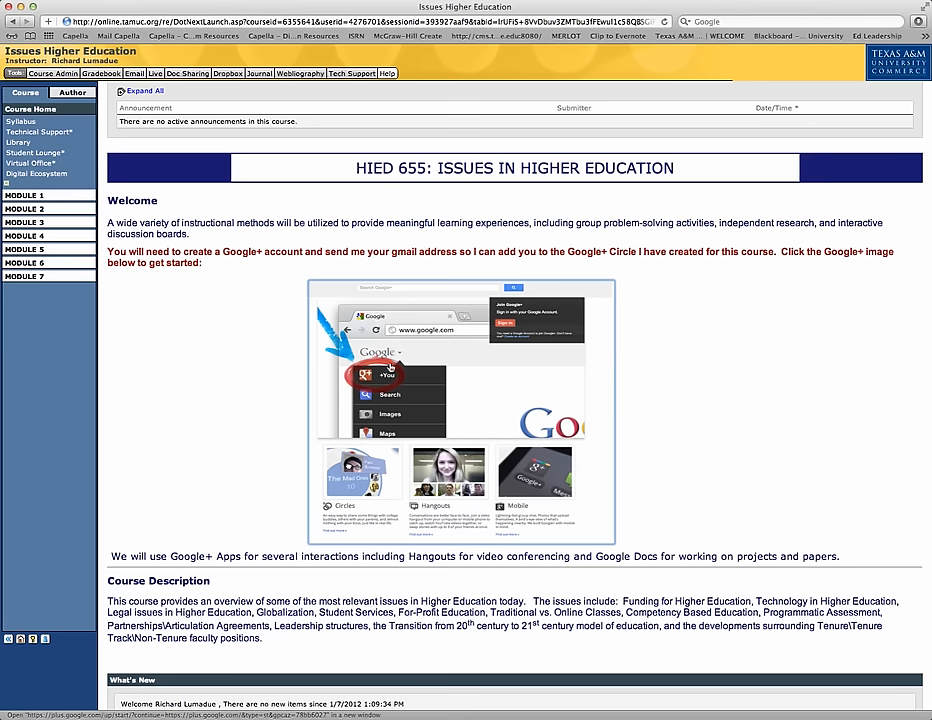
mouse_move(494, 381)
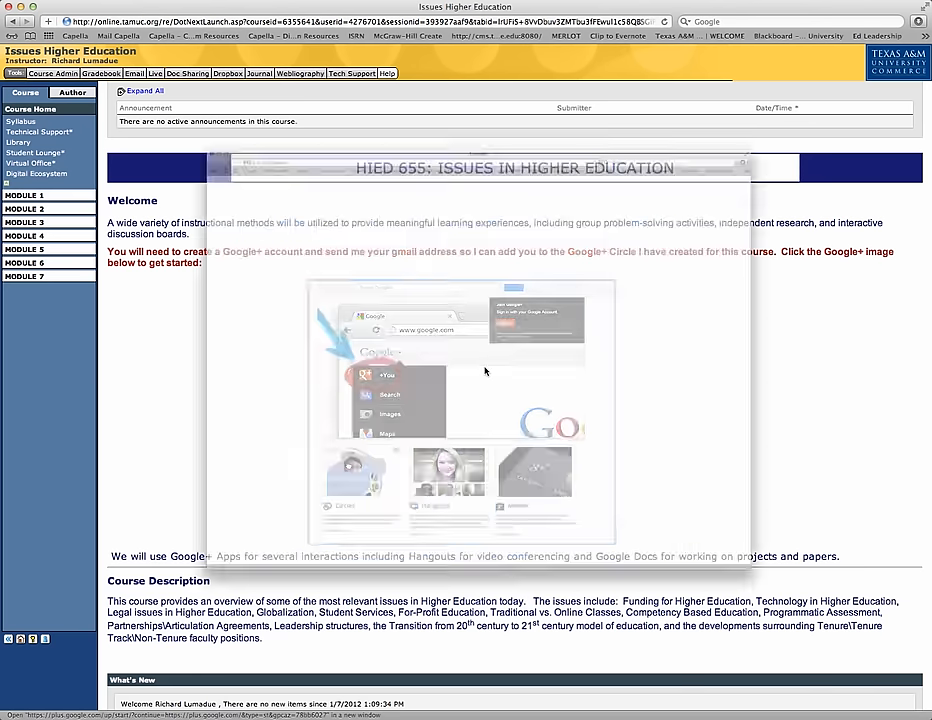
View the HIED 655 circle stream, then filter the stream to EDUC 516 - Spring 2012
left_click(460, 413)
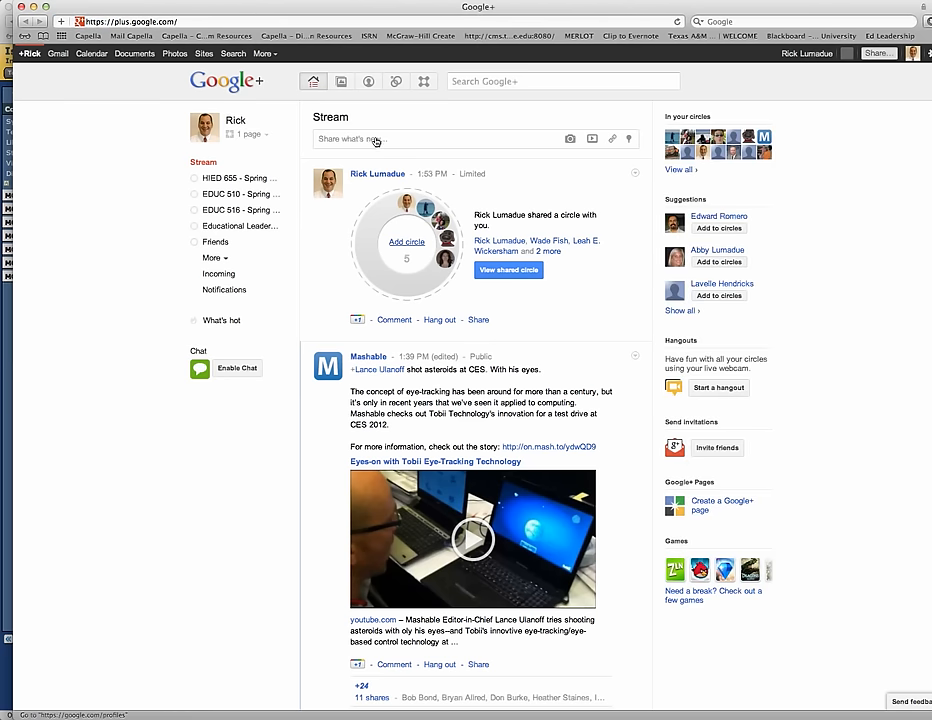
mouse_move(220, 124)
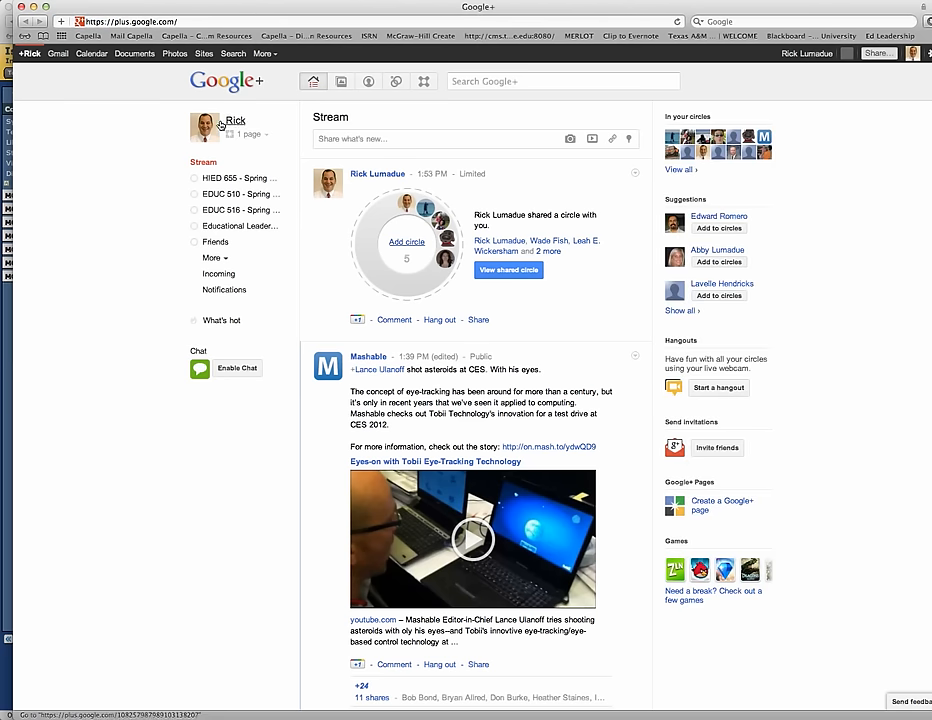
mouse_move(235, 193)
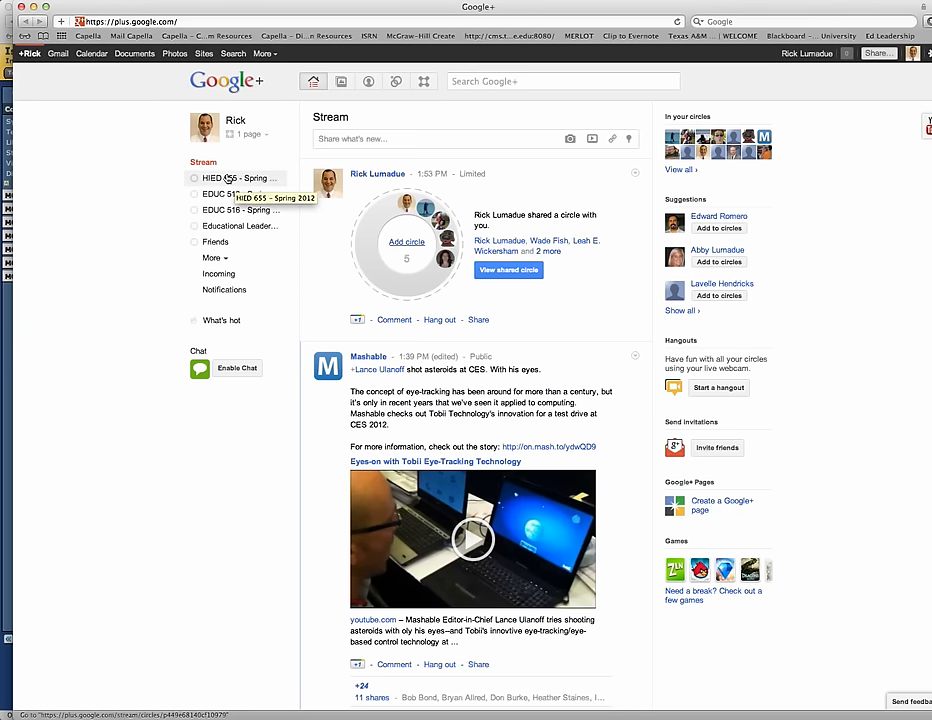
mouse_move(230, 178)
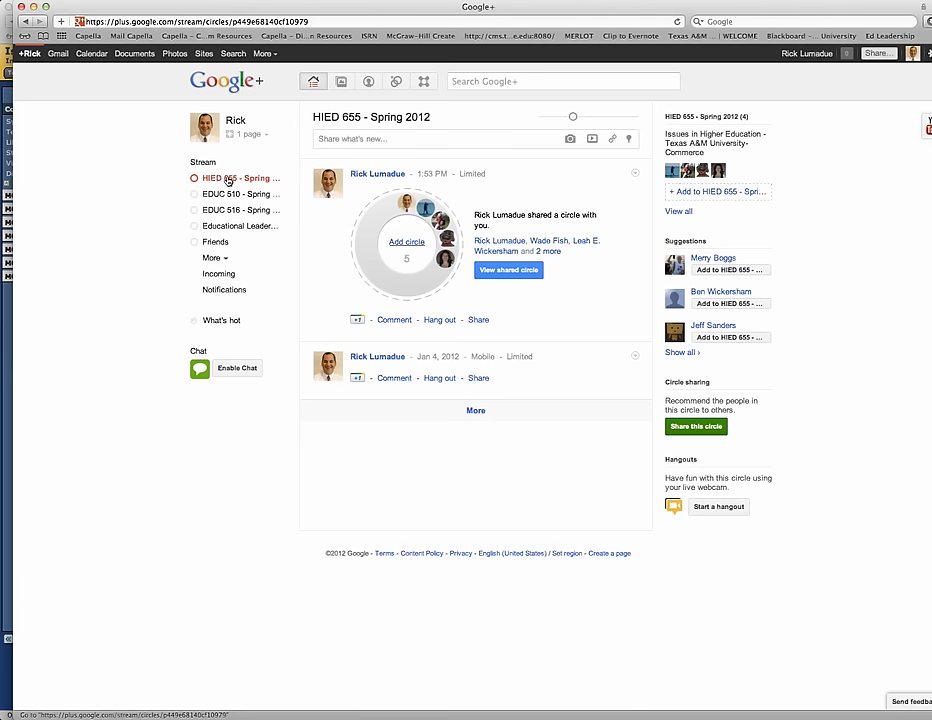
mouse_move(236, 193)
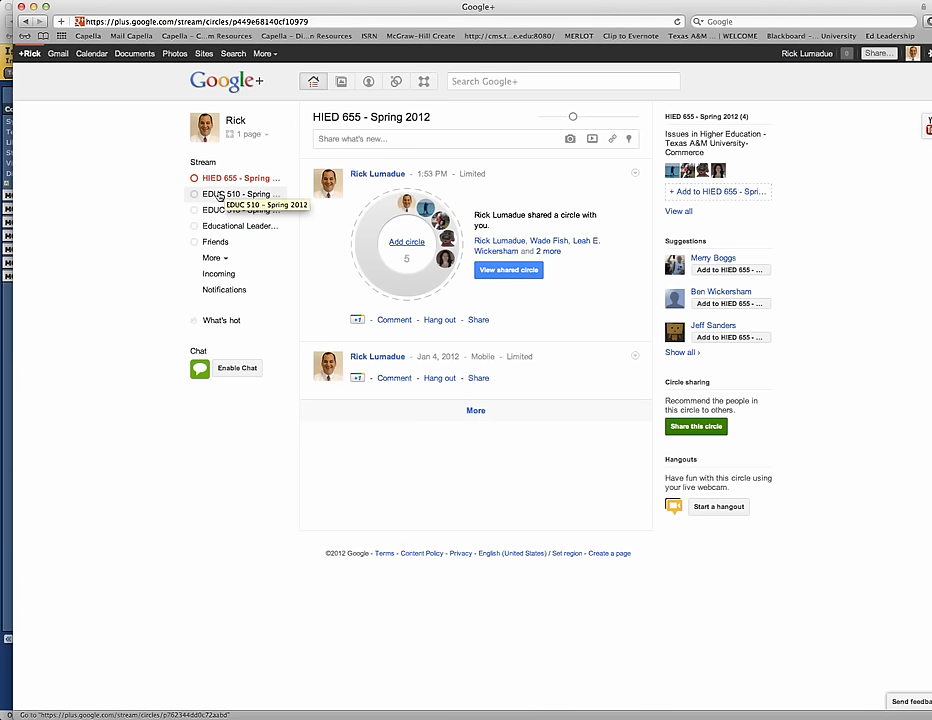
left_click(234, 209)
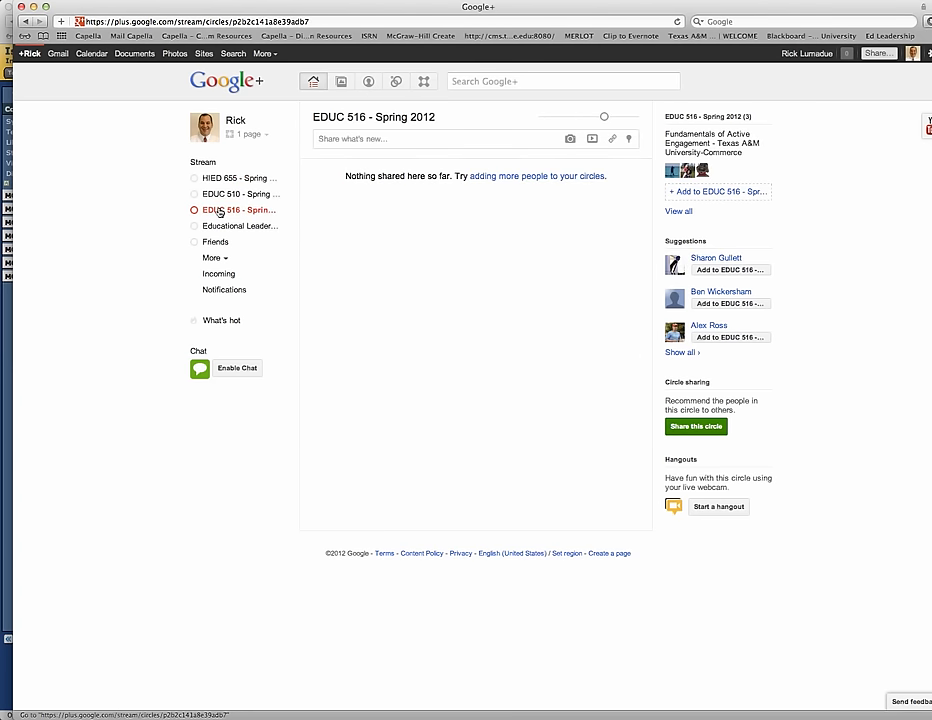
mouse_move(238, 194)
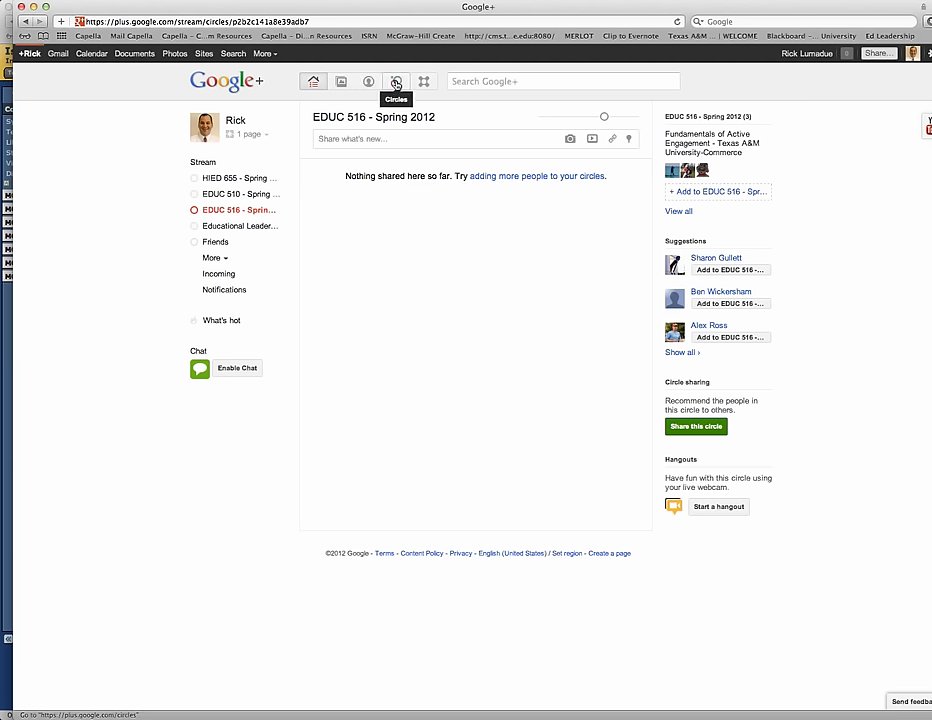
Open the Circles page showing the EDUC 516 - Spring 2012 circle's three members
left_click(396, 81)
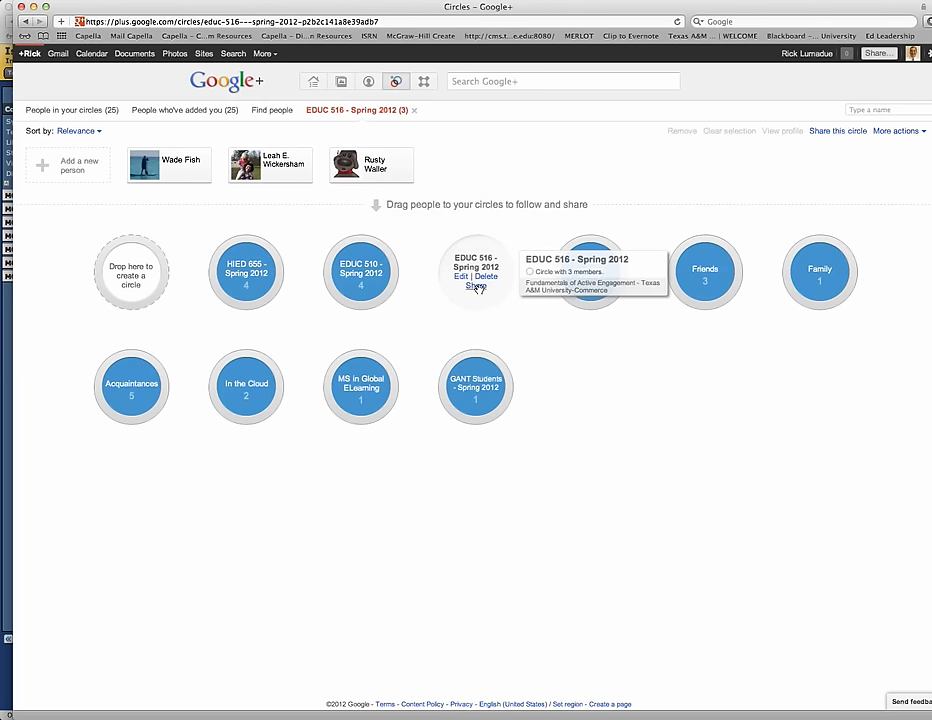
Share the EDUC 516 circle, including yourself, with HIED 655 - Spring 2012 and an email recipient
left_click(476, 289)
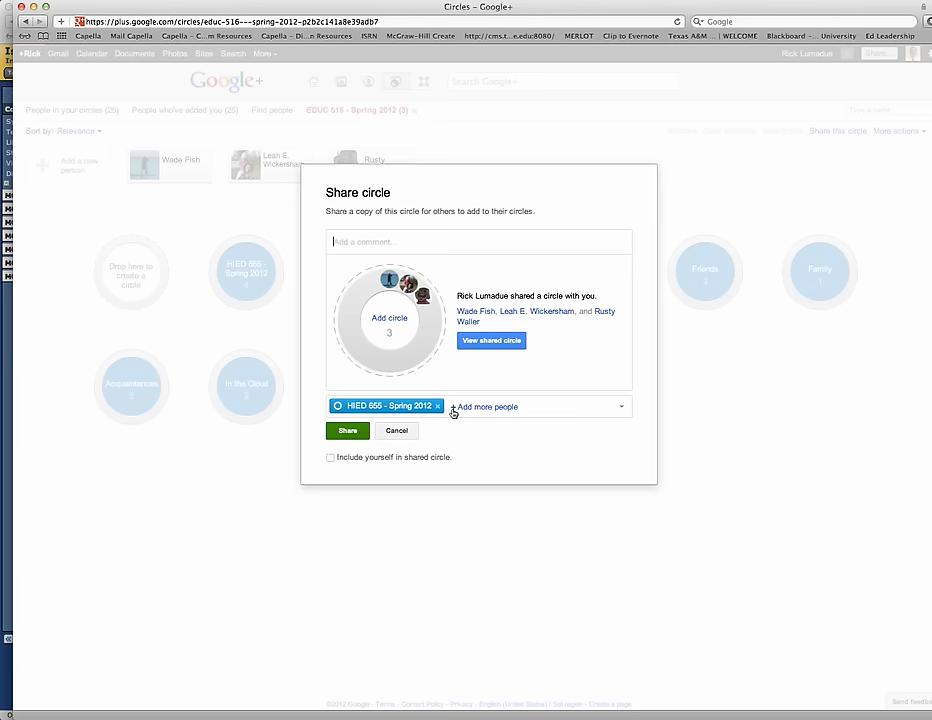
mouse_move(385, 405)
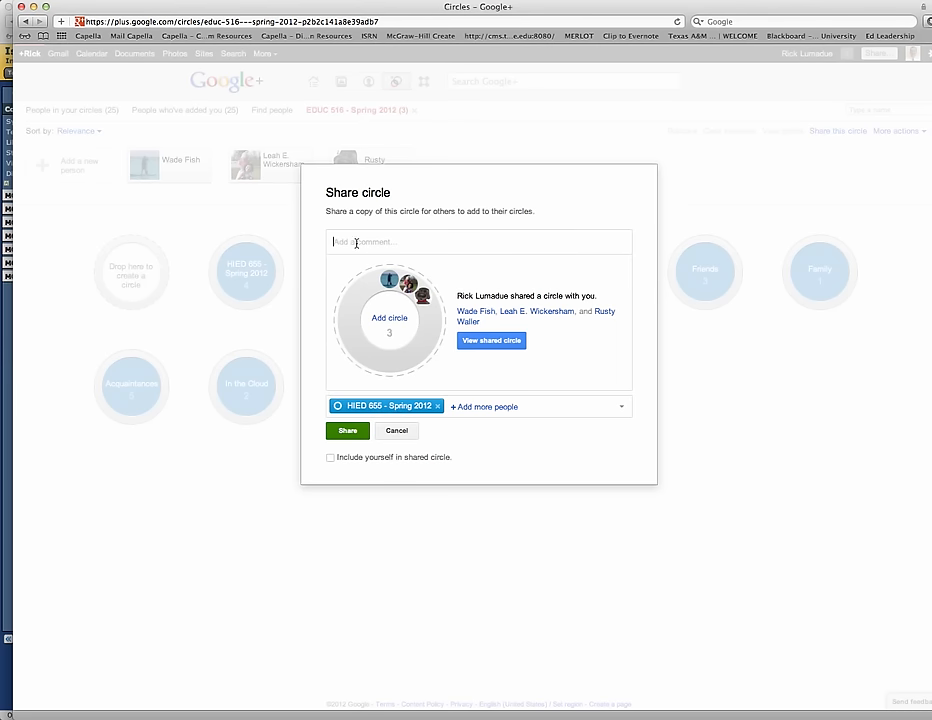
mouse_move(489, 341)
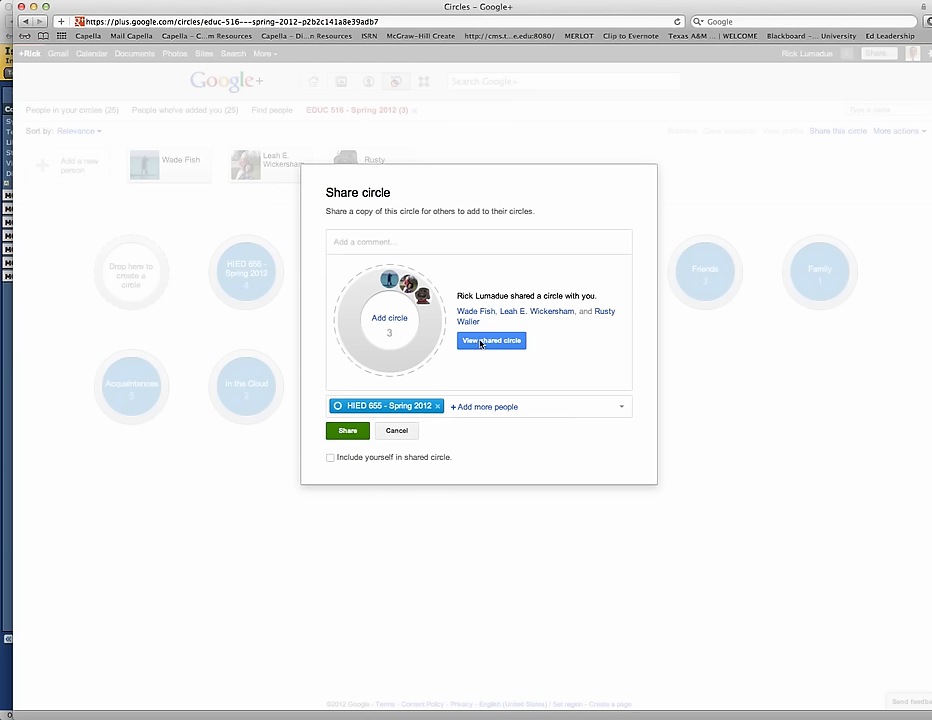
mouse_move(393, 285)
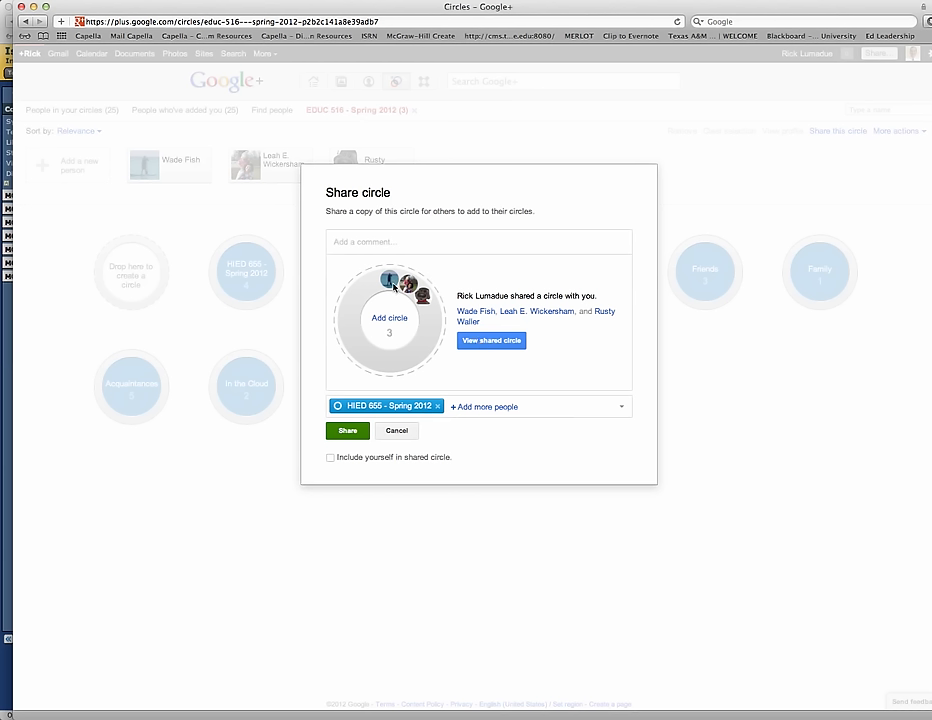
left_click(330, 457)
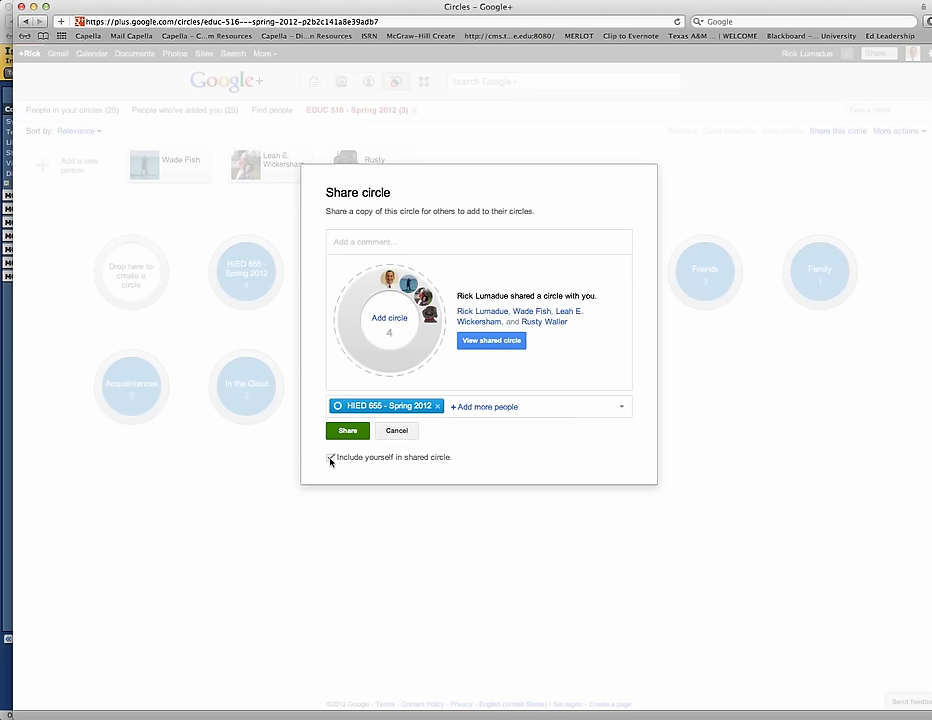
left_click(484, 406)
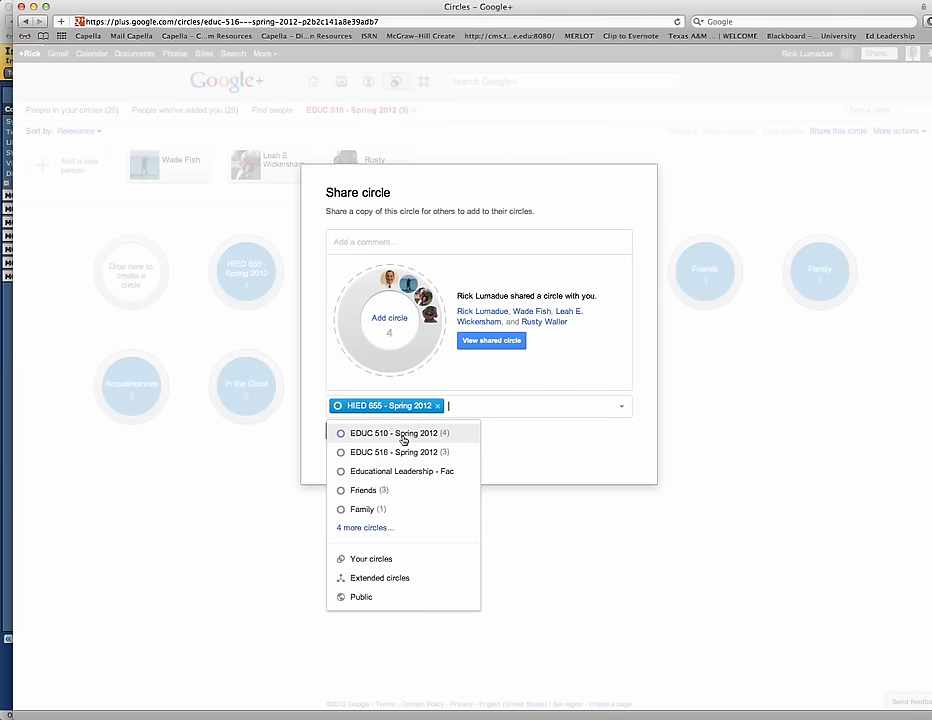
mouse_move(407, 452)
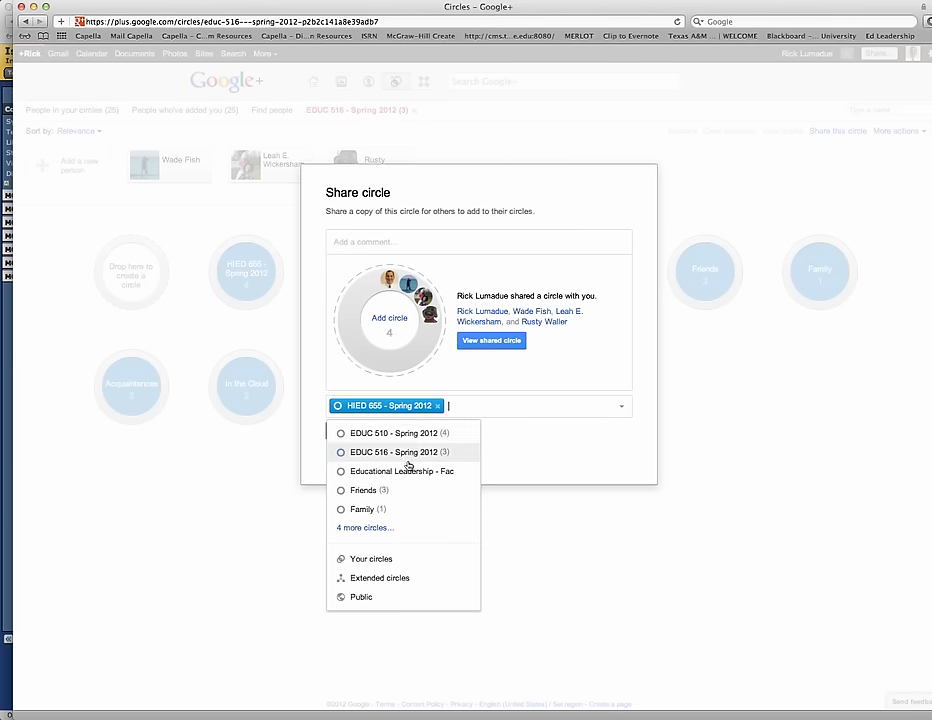
left_click(396, 452)
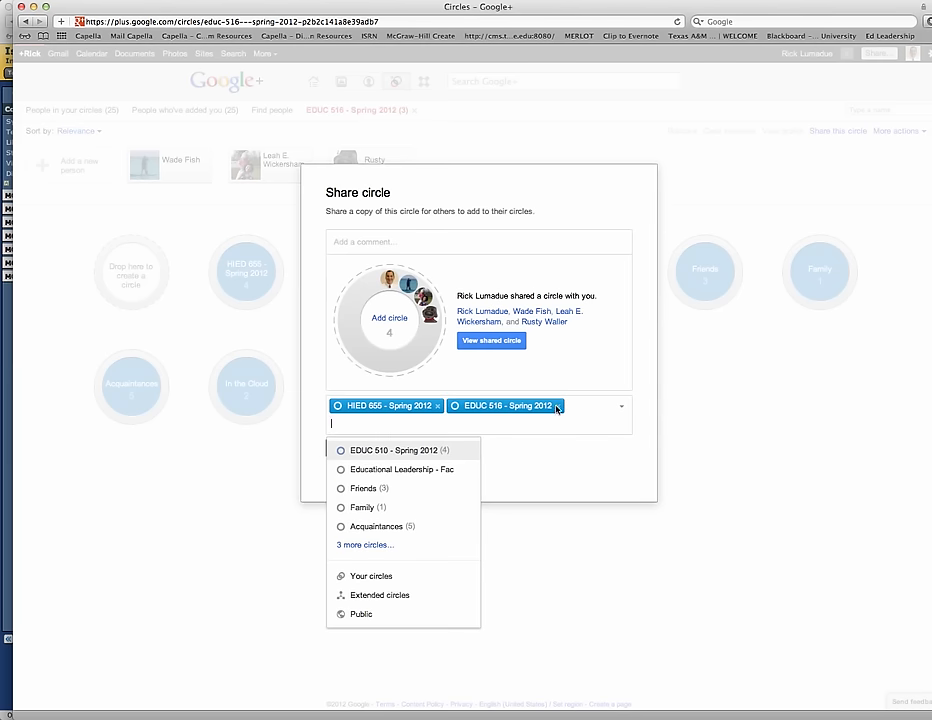
left_click(556, 405)
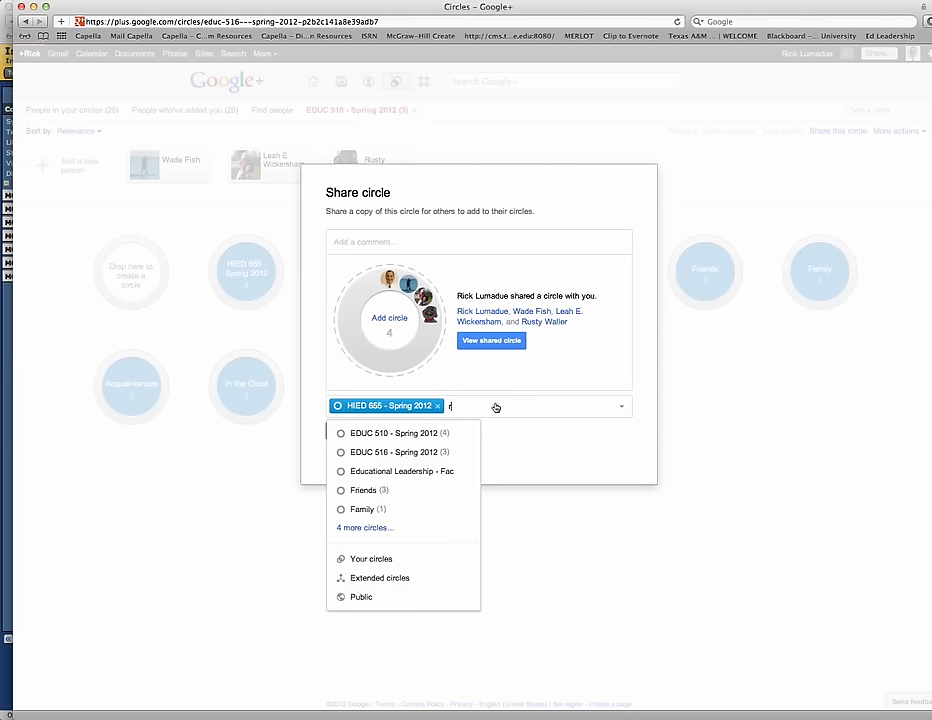
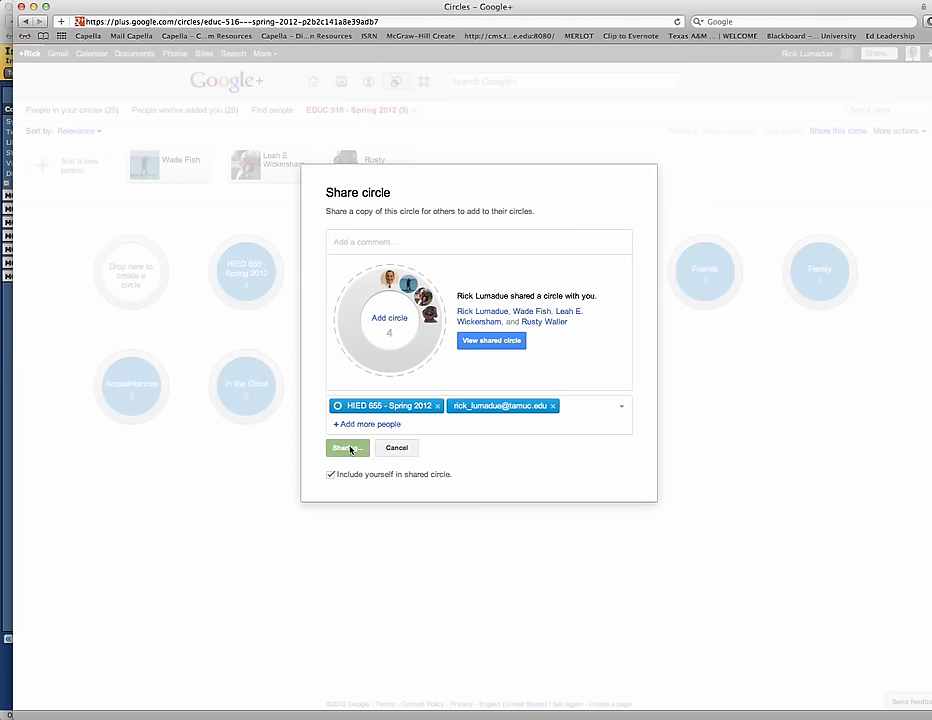
left_click(346, 447)
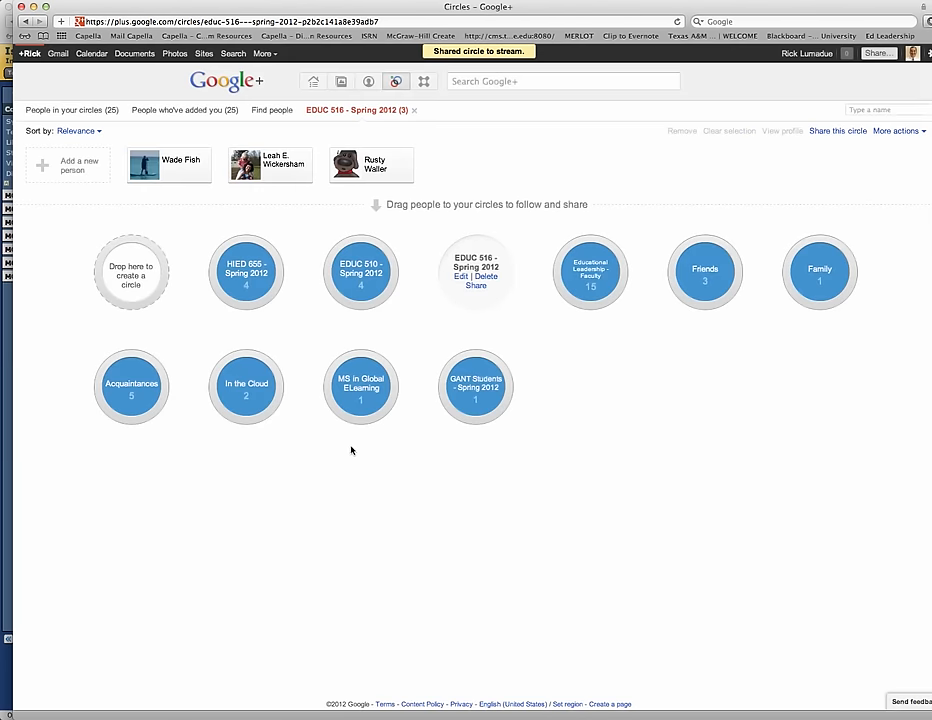
mouse_move(475, 290)
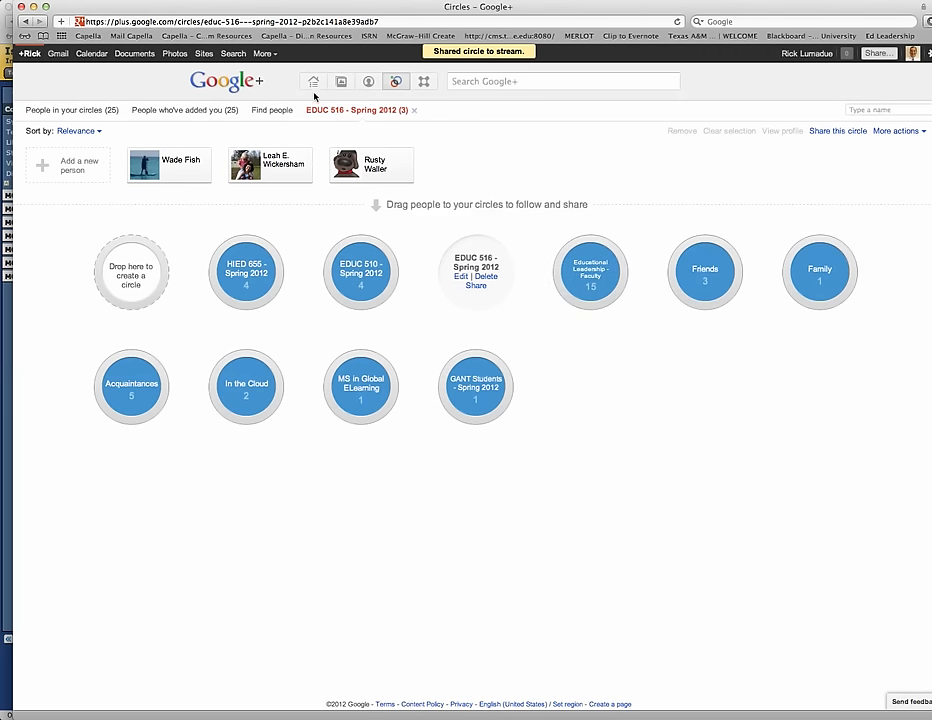
Return to the Stream, where the shared EDUC 516 circle post appears at the top
left_click(313, 81)
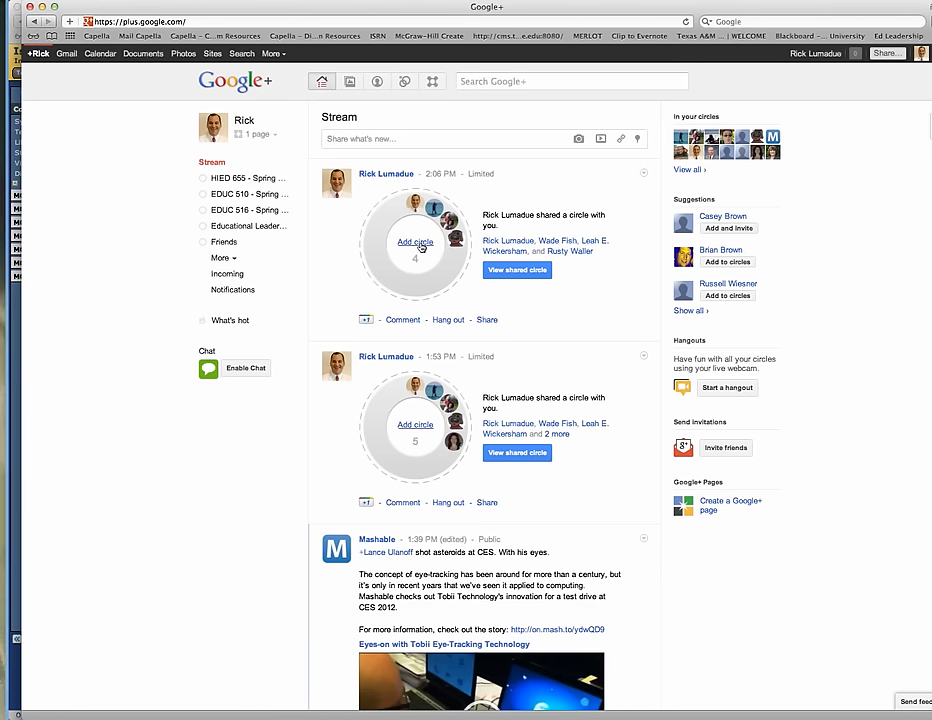
Pick HIED 655 - Spring 2012 for the shared circle's people, then cancel without adding anyone
left_click(415, 242)
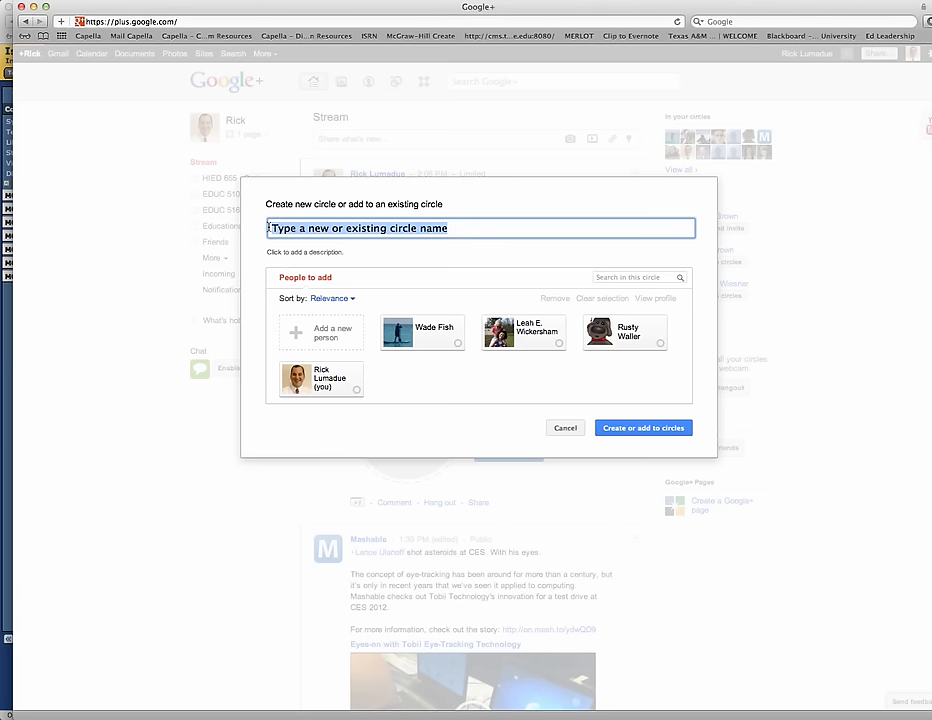
type("ED")
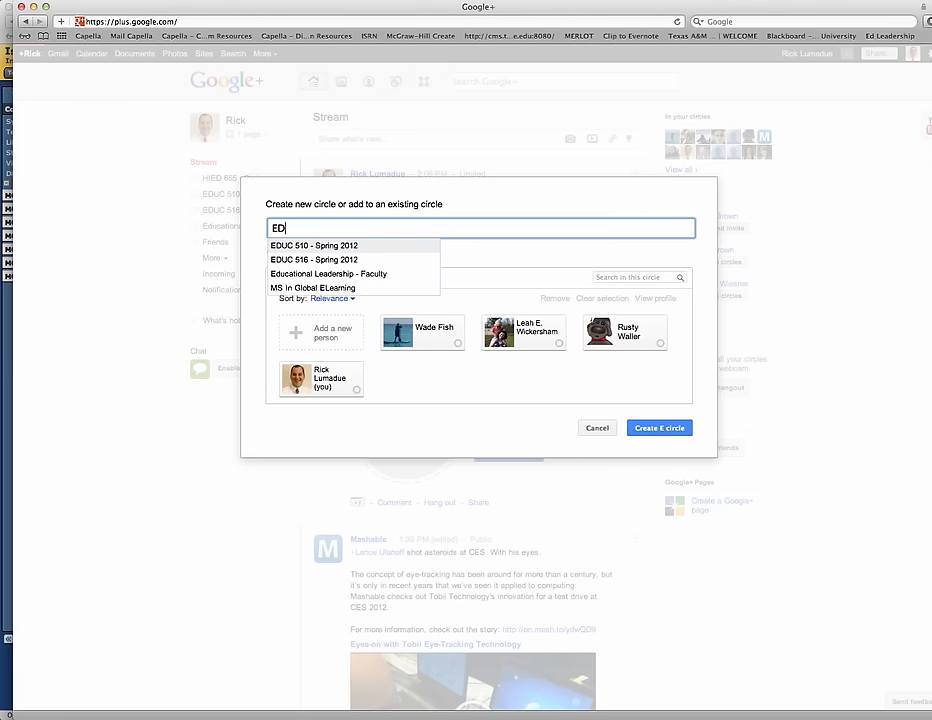
left_click(313, 245)
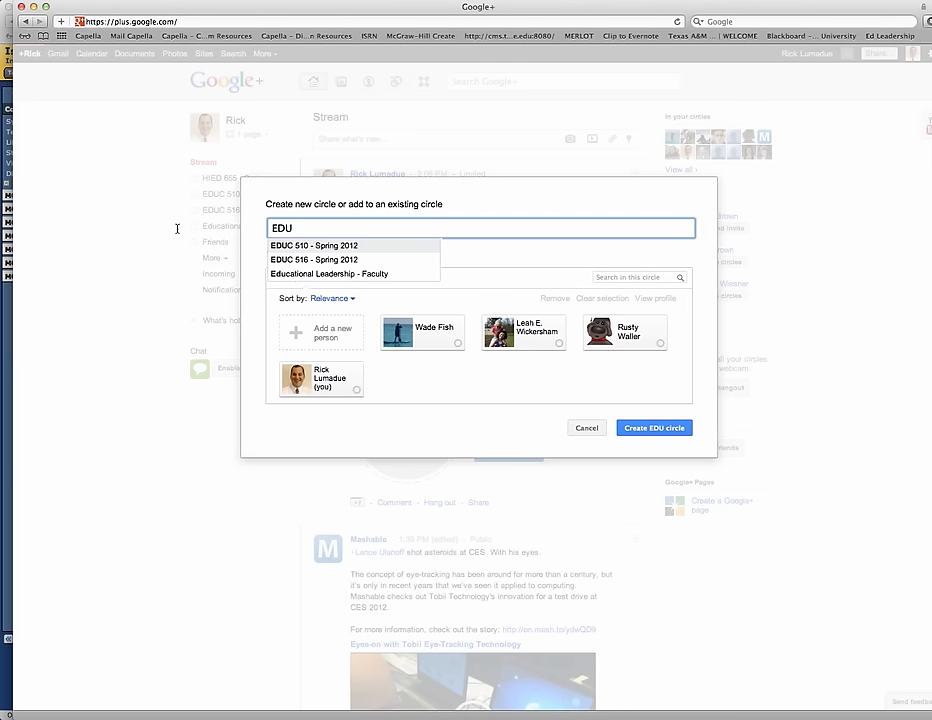
left_click(313, 260)
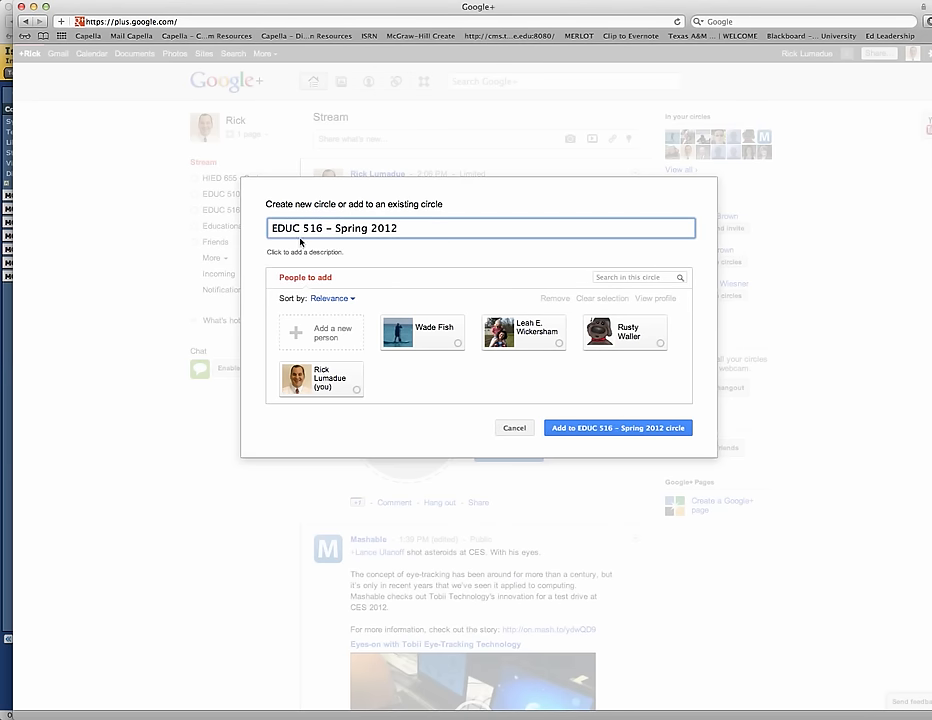
type("H")
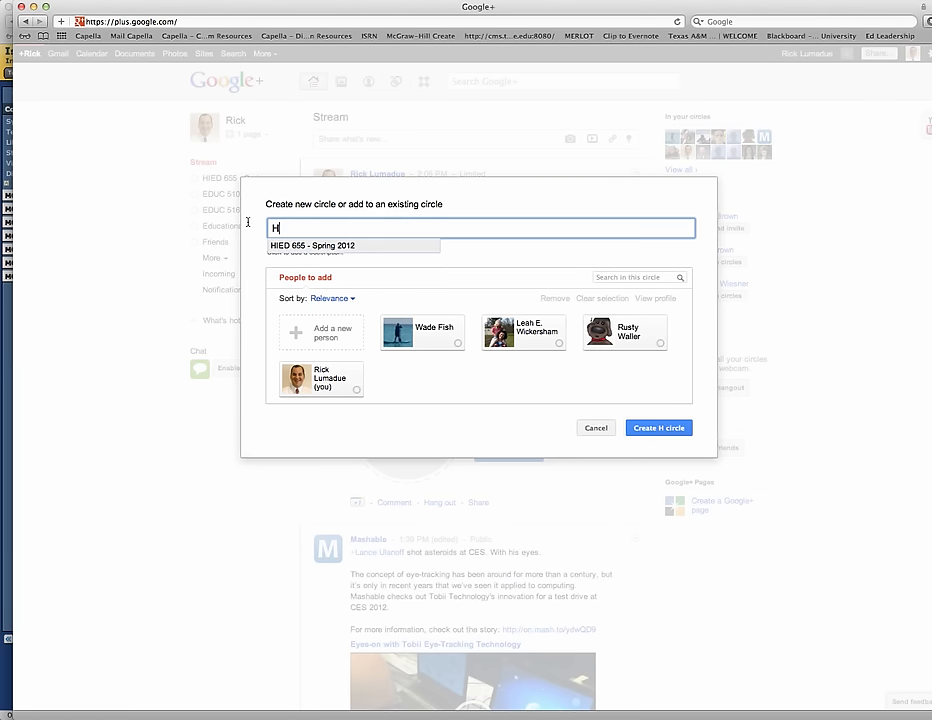
left_click(354, 245)
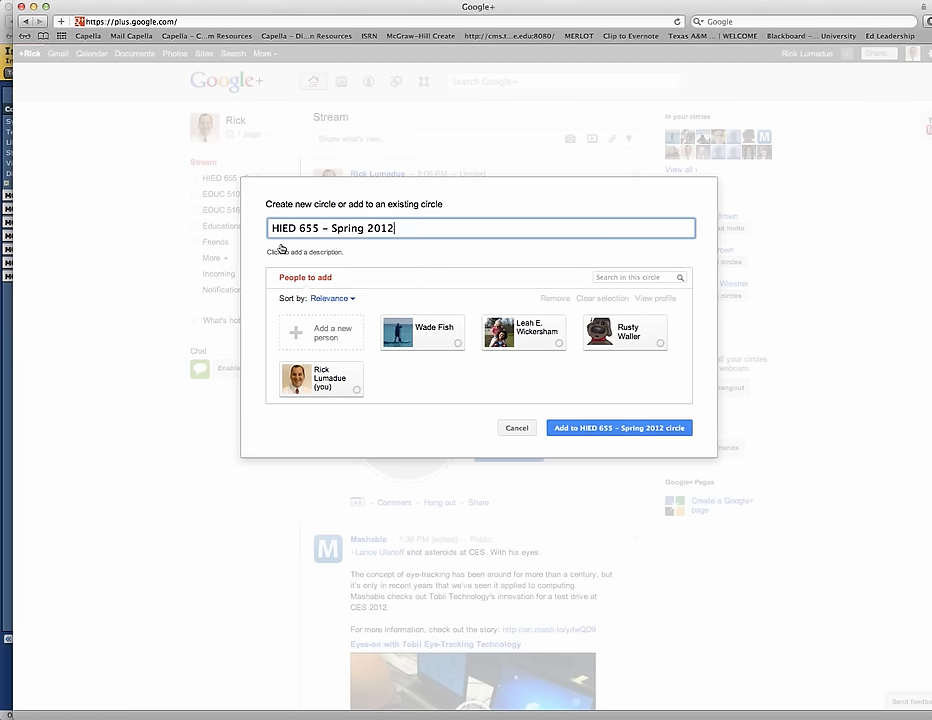
mouse_move(547, 298)
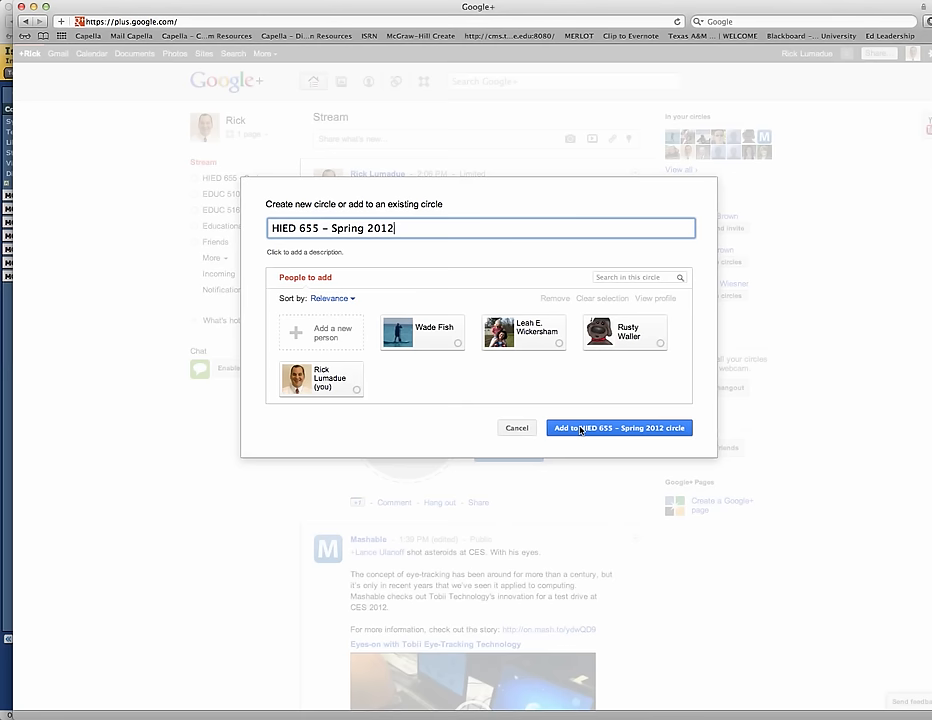
mouse_move(449, 377)
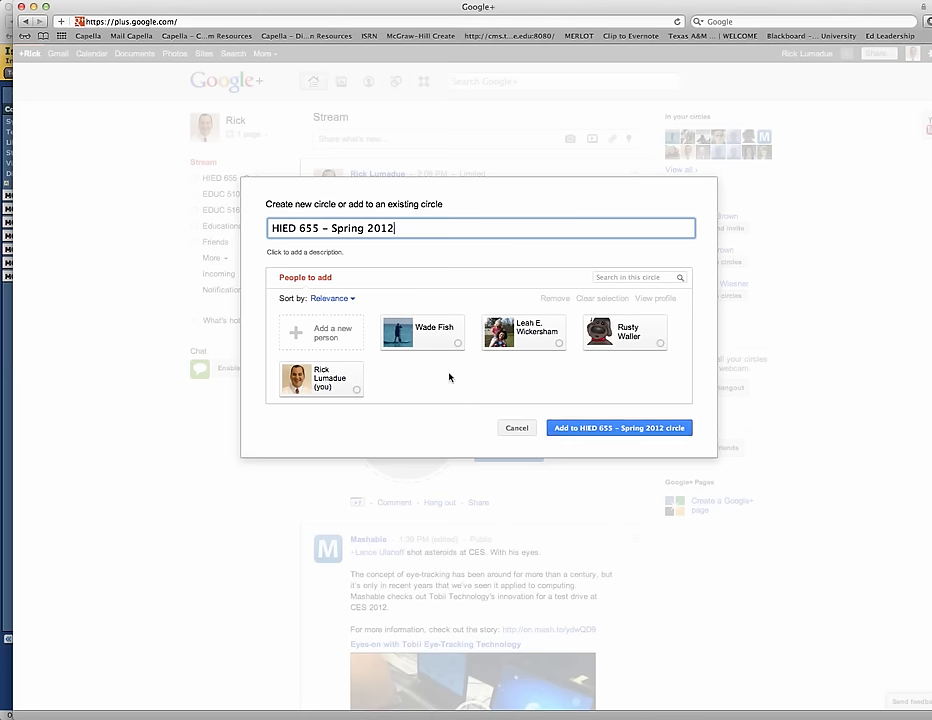
mouse_move(398, 370)
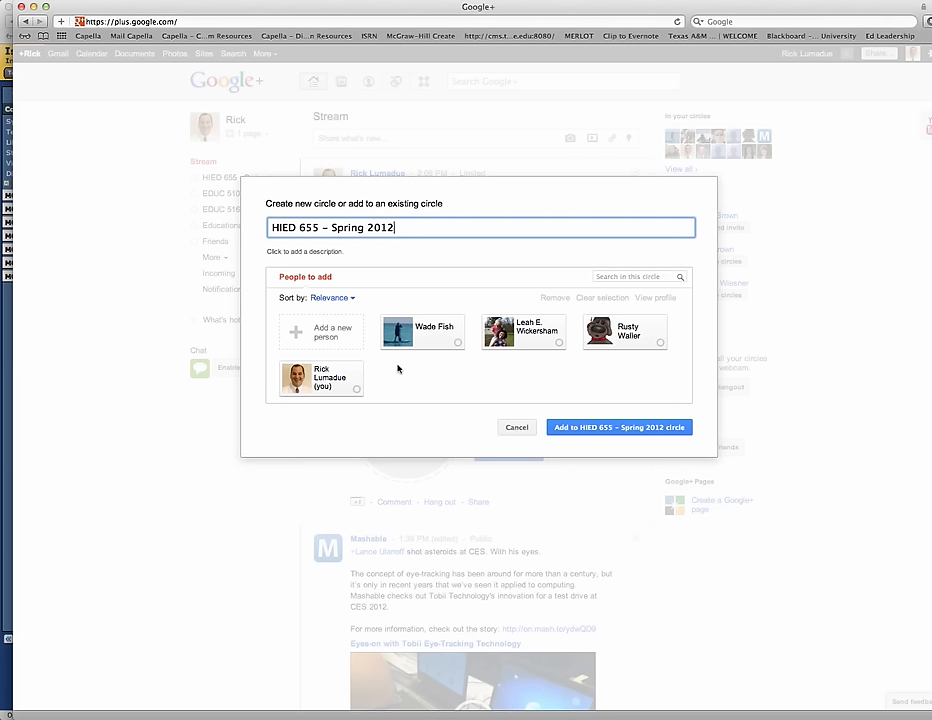
mouse_move(440, 398)
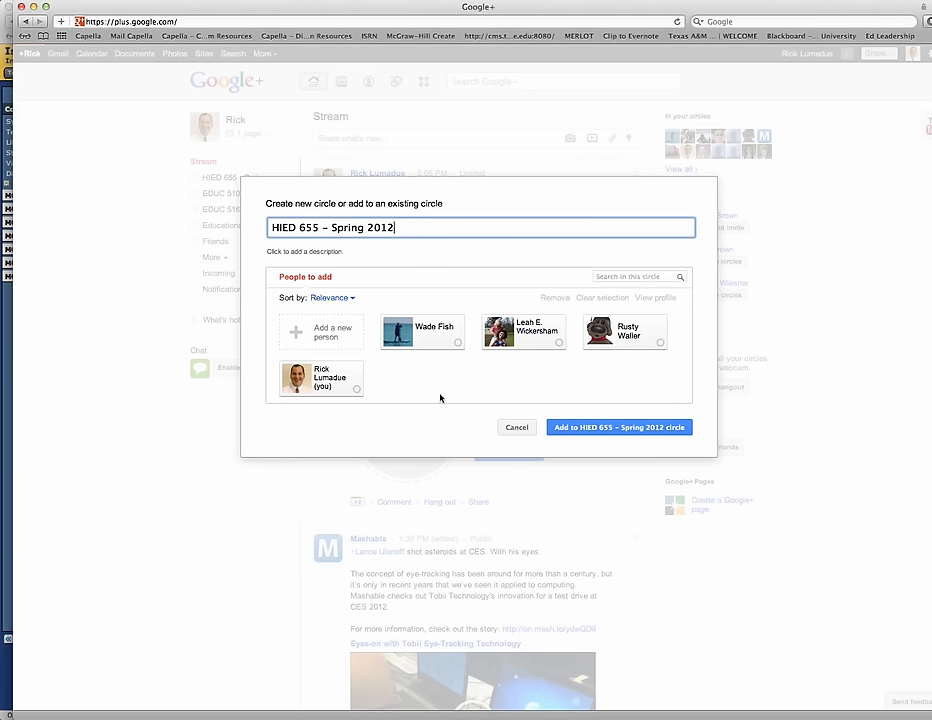
mouse_move(425, 375)
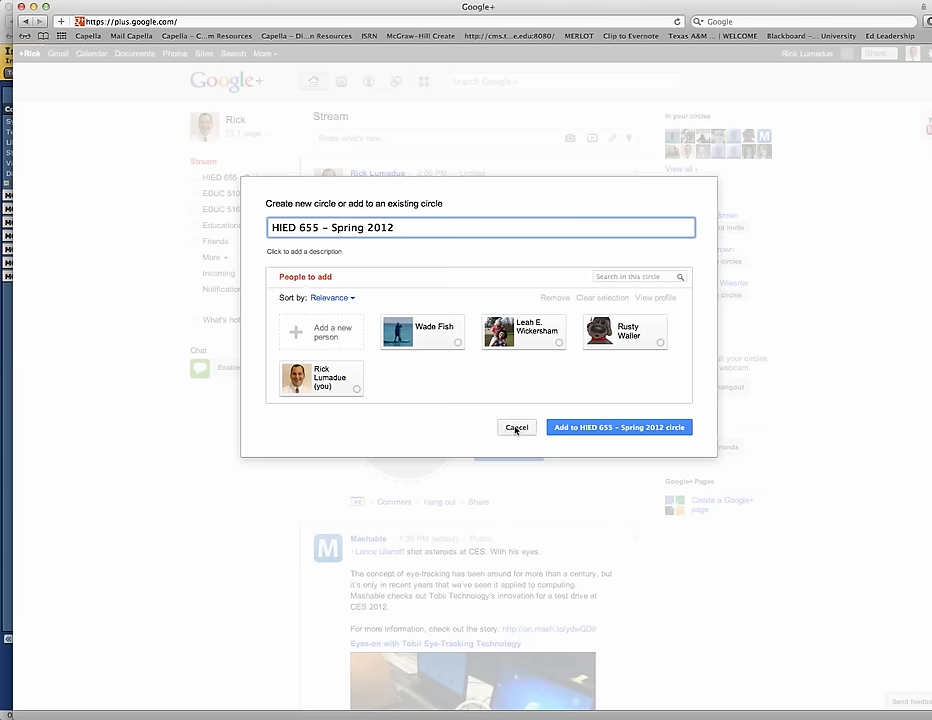
left_click(618, 427)
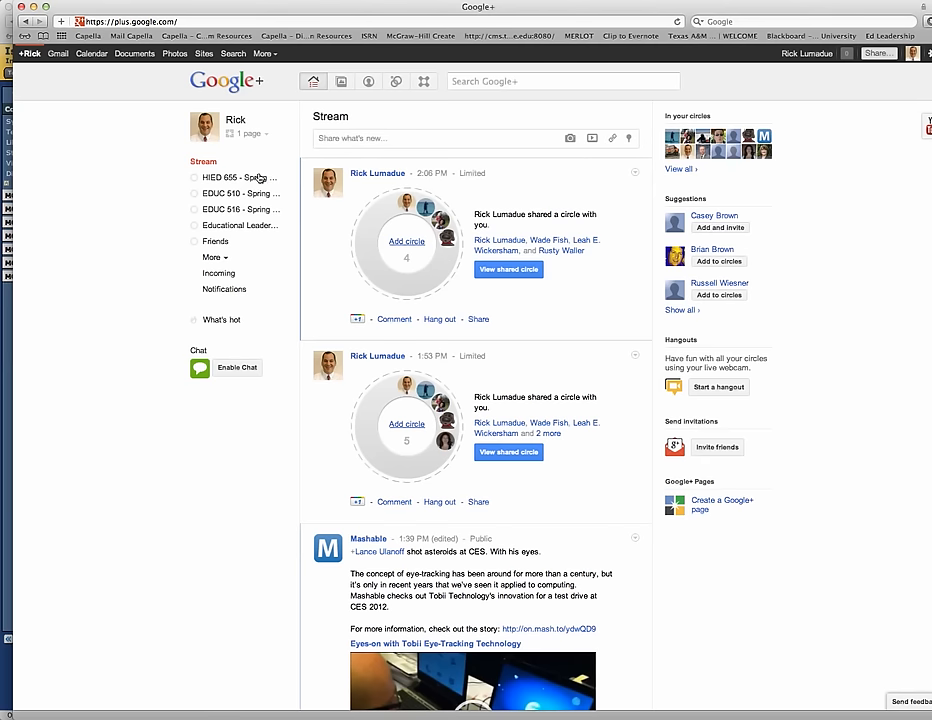
Browse the HIED 655 and Educational Leadership - Faculty streams, ending on EDUC 516 - Spring 2012
left_click(240, 177)
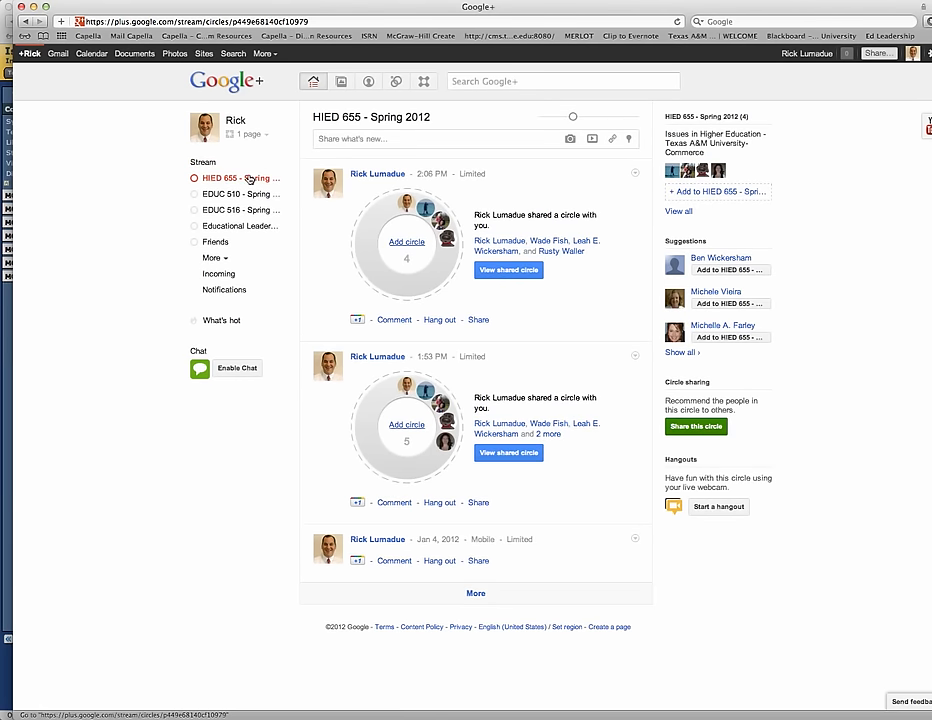
left_click(202, 162)
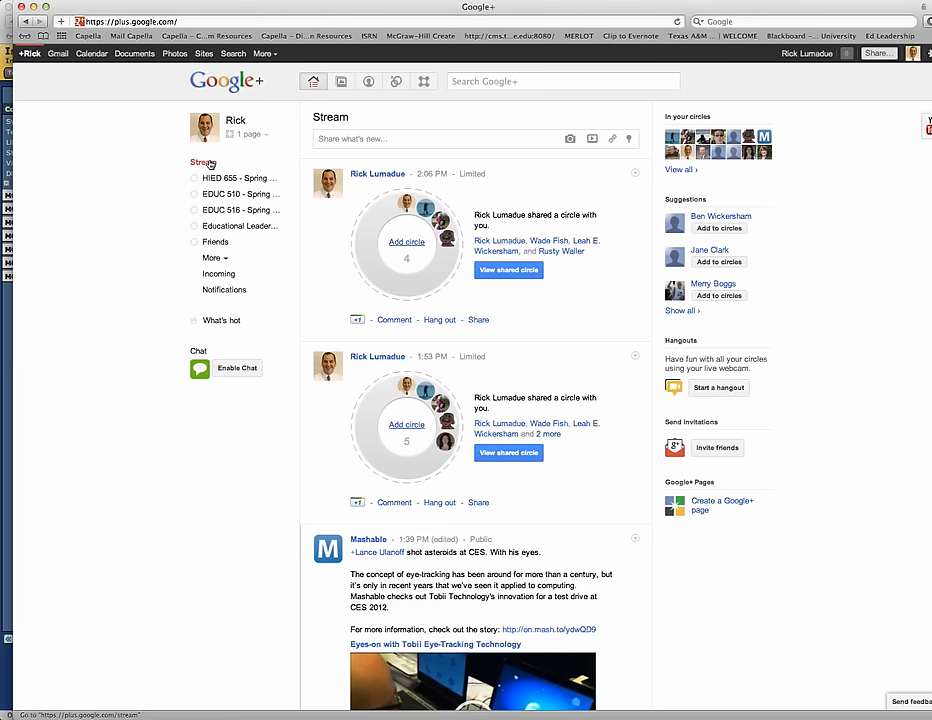
left_click(216, 241)
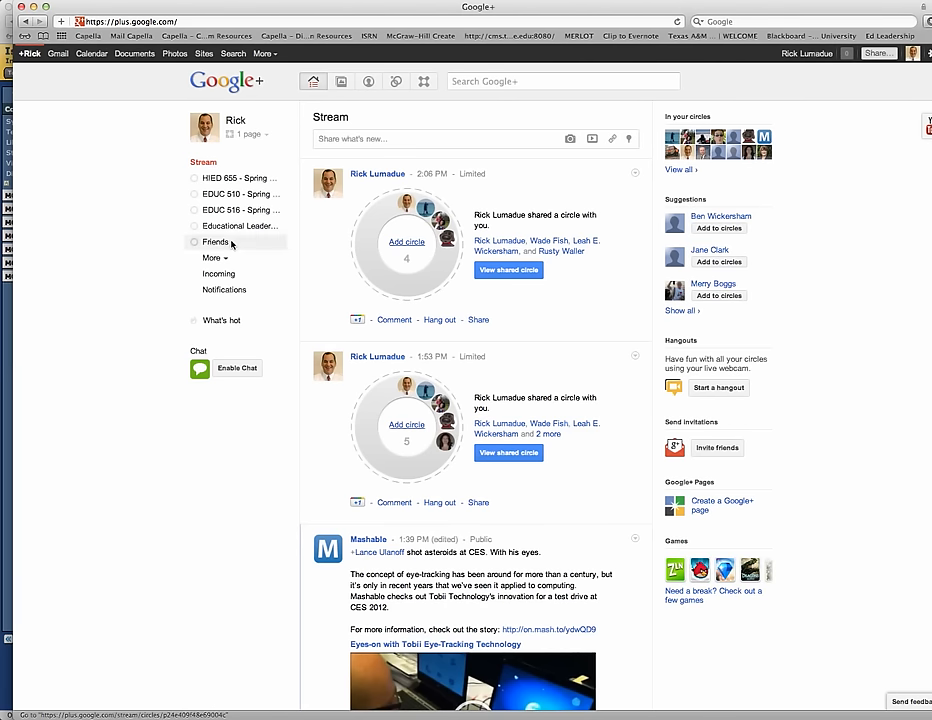
left_click(211, 258)
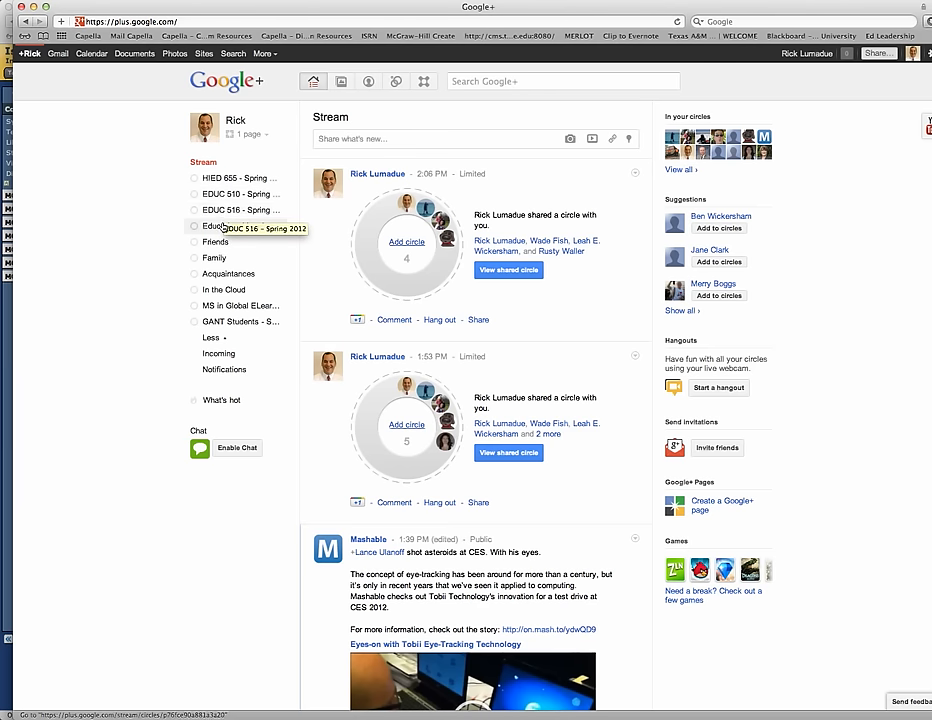
left_click(240, 225)
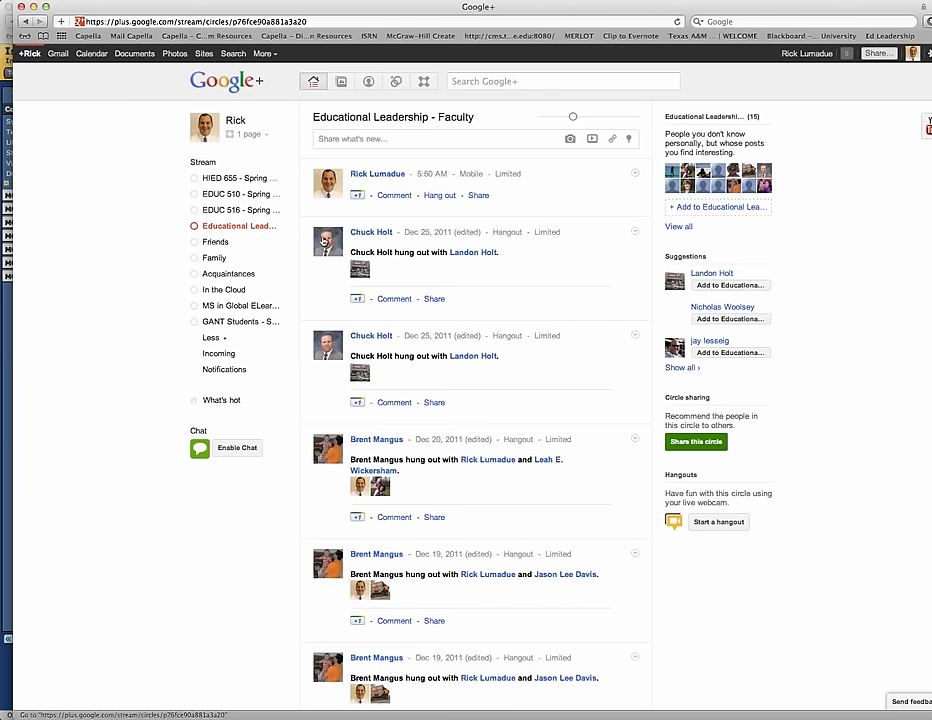
mouse_move(188, 205)
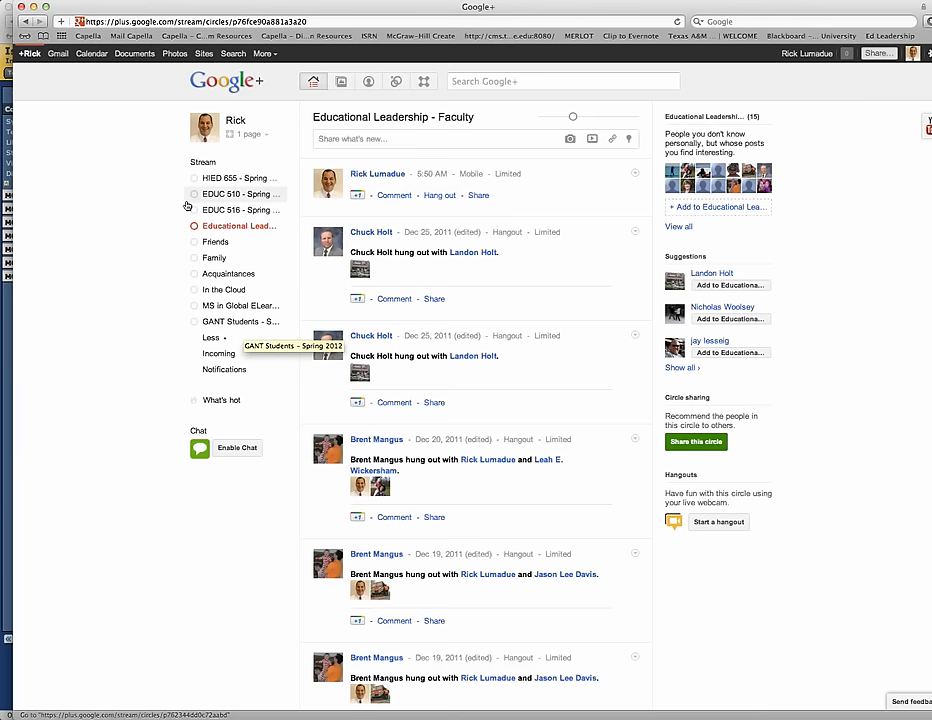
left_click(238, 210)
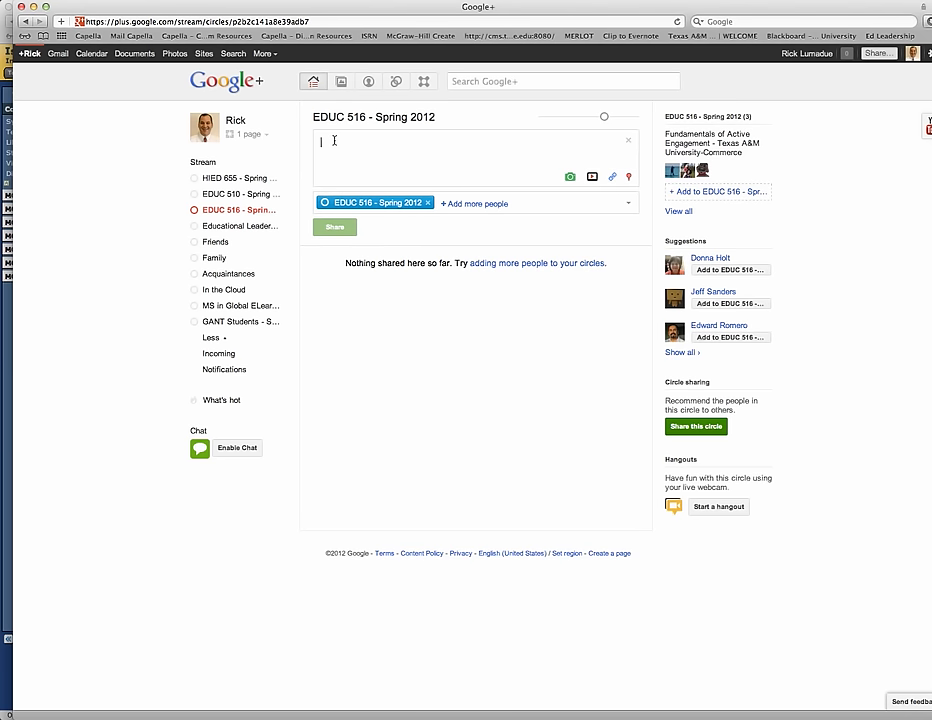
mouse_move(397, 152)
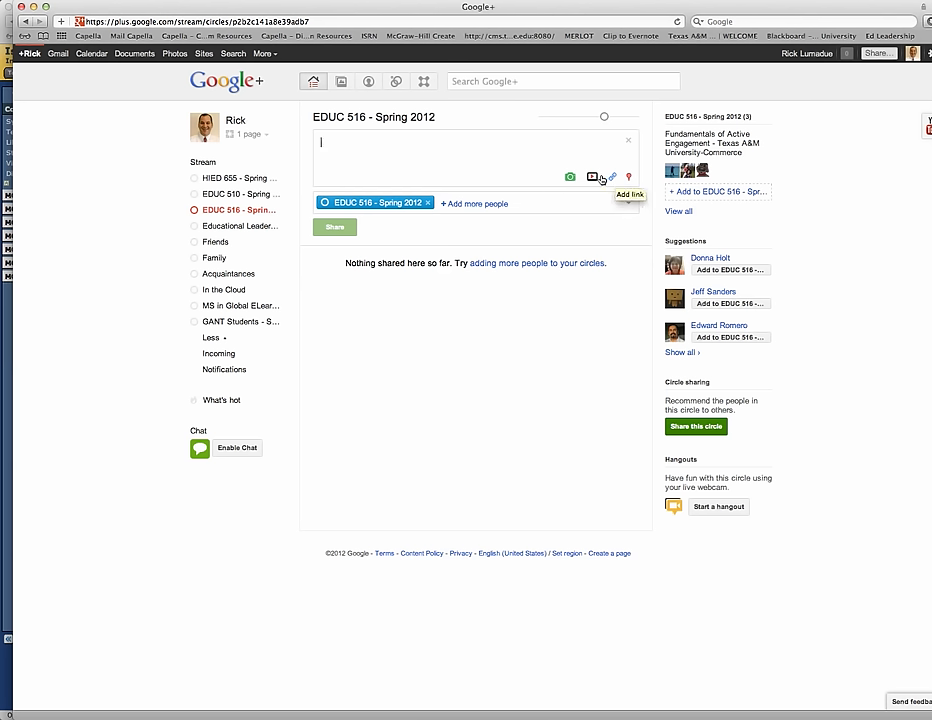
mouse_move(591, 177)
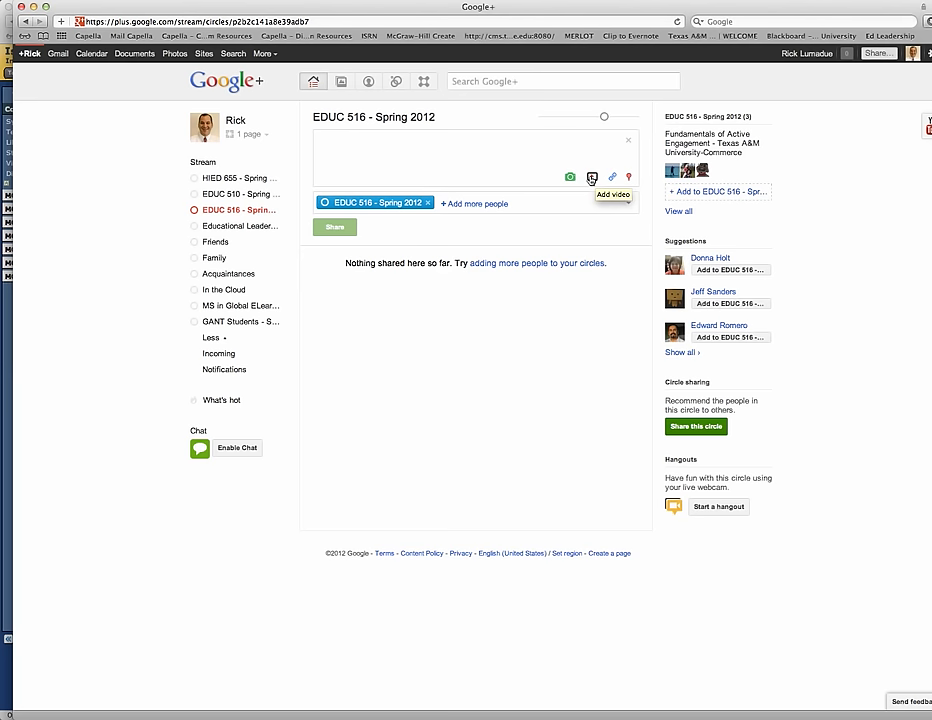
left_click(591, 177)
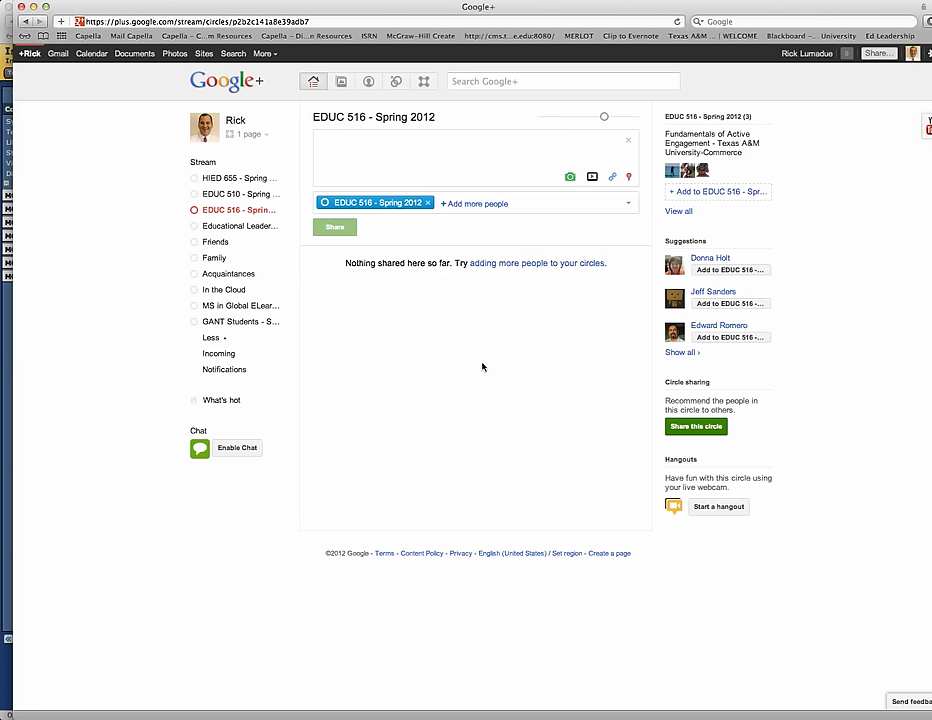
mouse_move(564, 540)
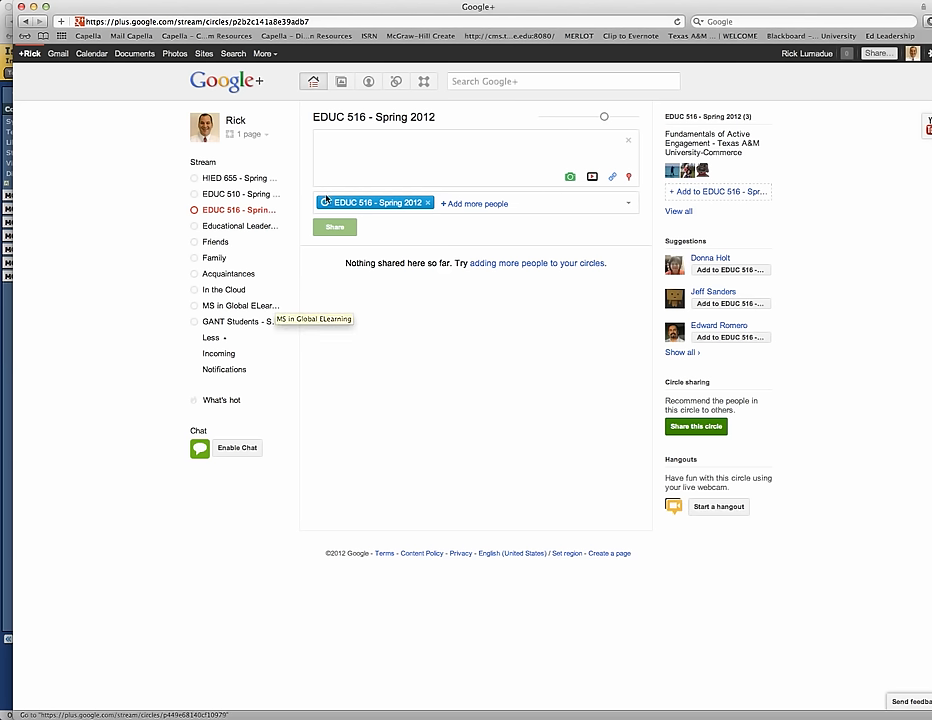
mouse_move(627, 452)
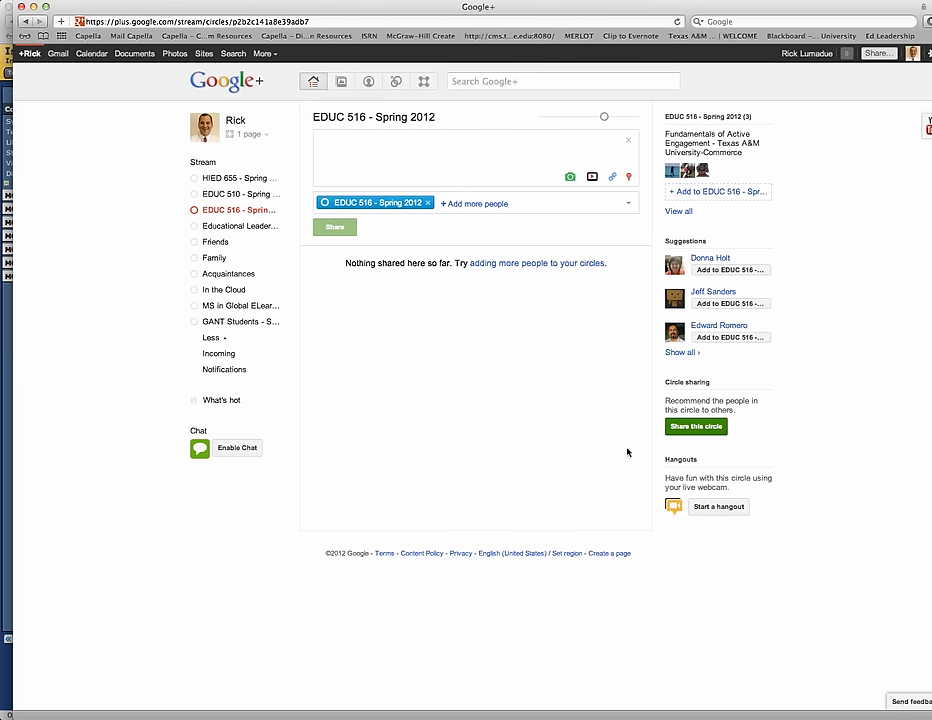
Start a Hangout with extras and invite the EDUC 516 - Spring 2012 circle
left_click(718, 506)
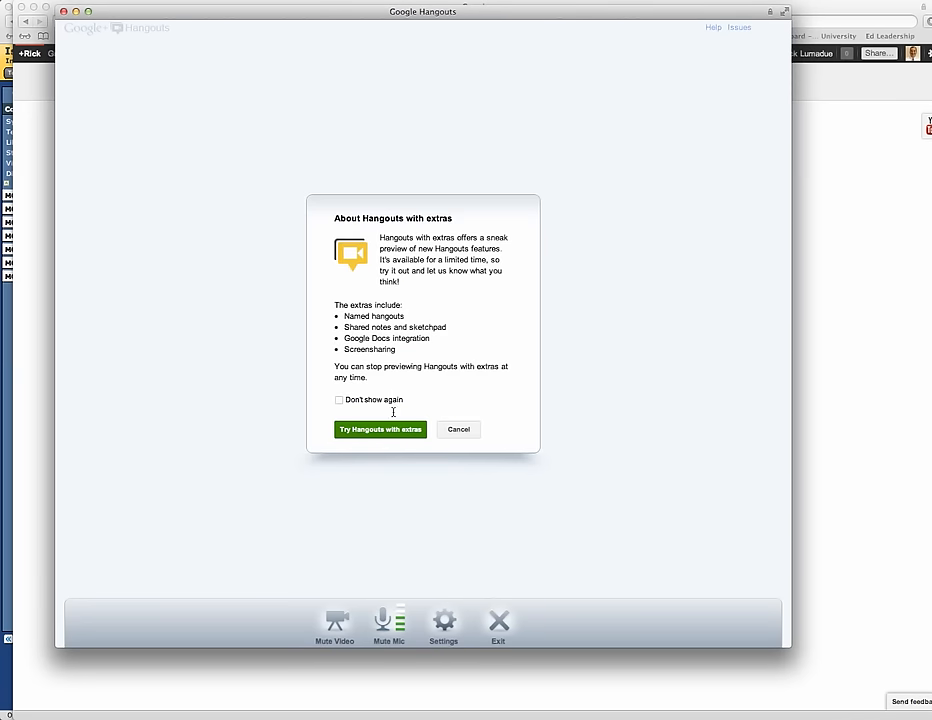
left_click(380, 429)
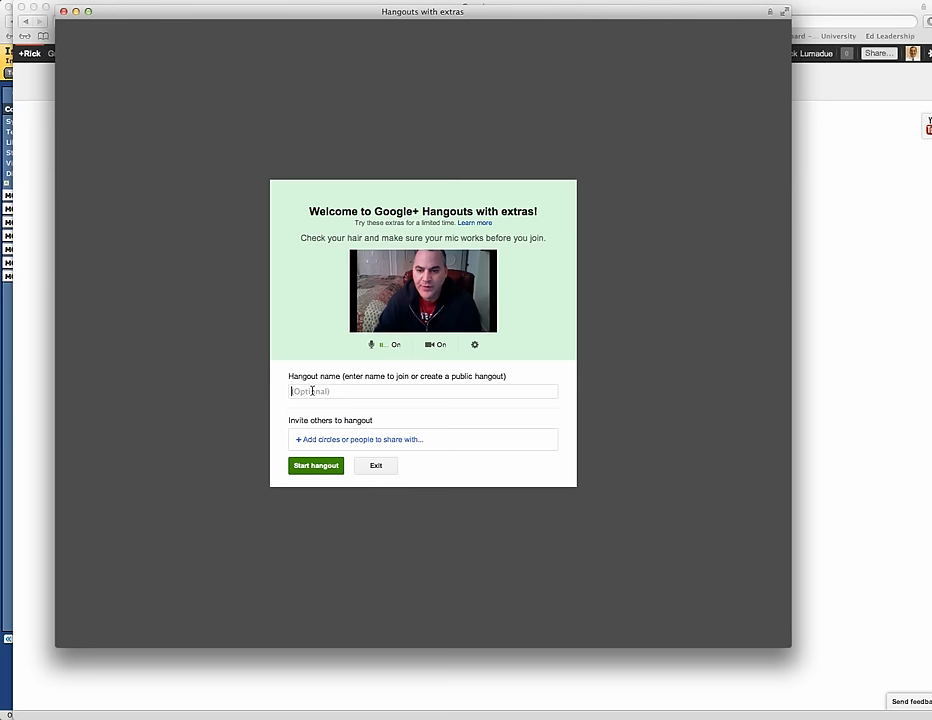
left_click(423, 439)
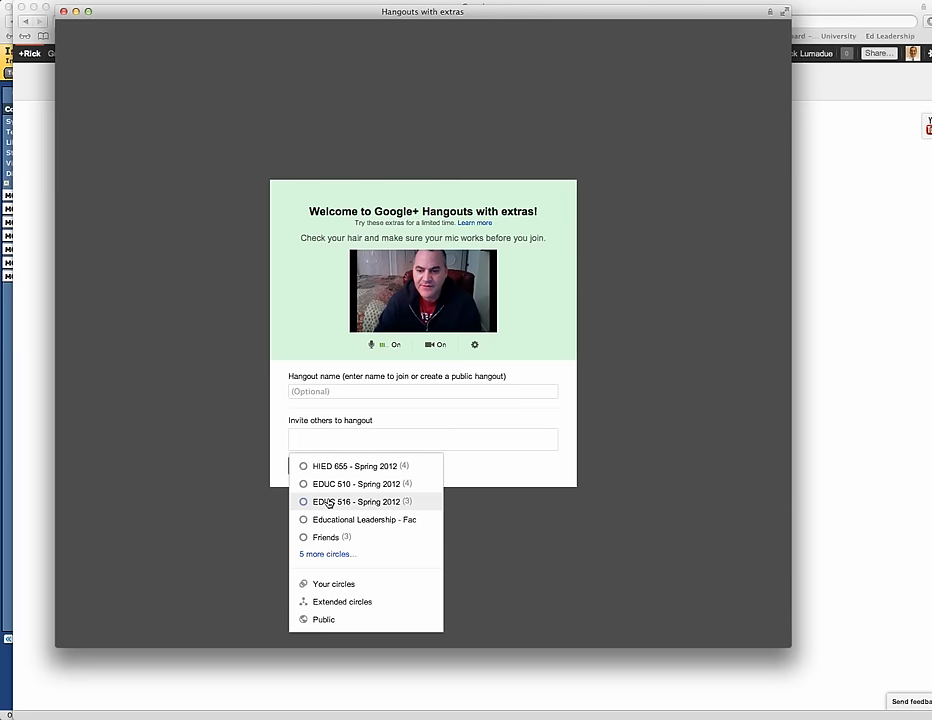
left_click(356, 501)
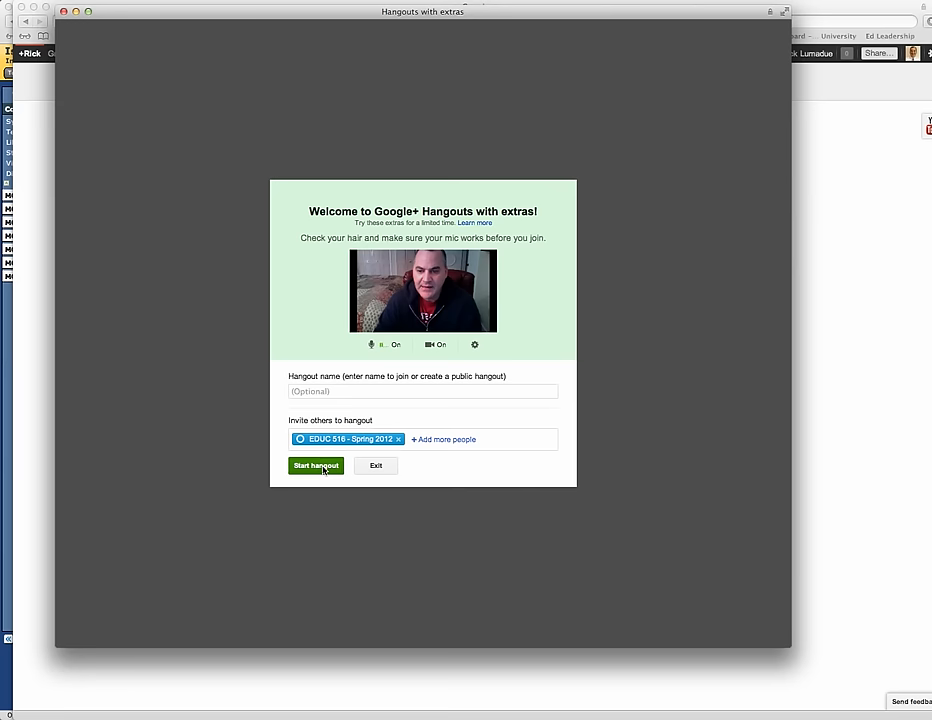
Launch the hangout and toggle the webcam off and back on
left_click(315, 465)
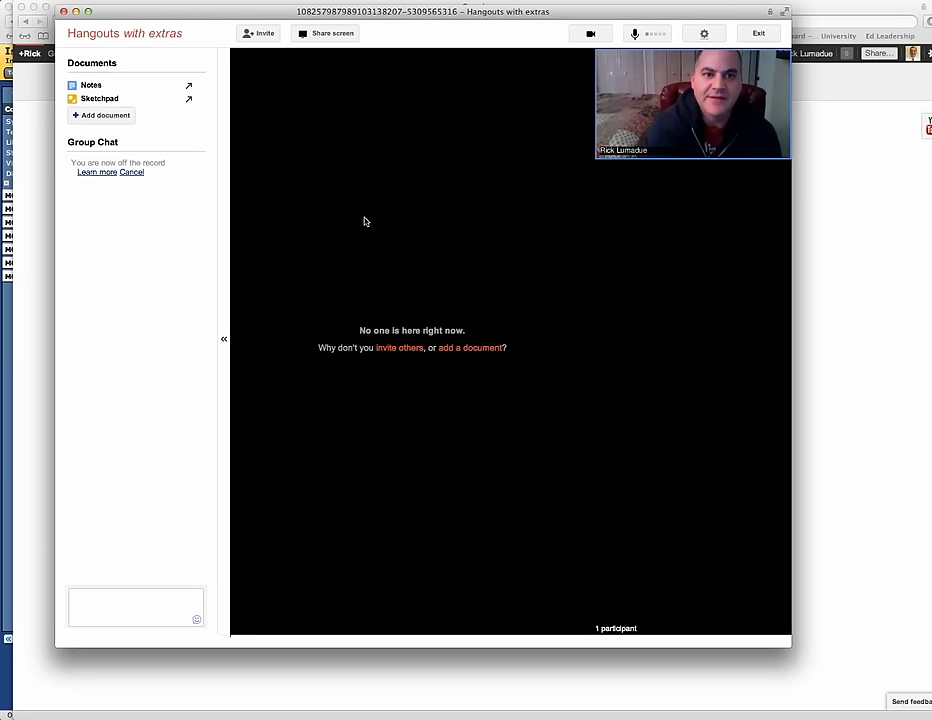
mouse_move(304, 351)
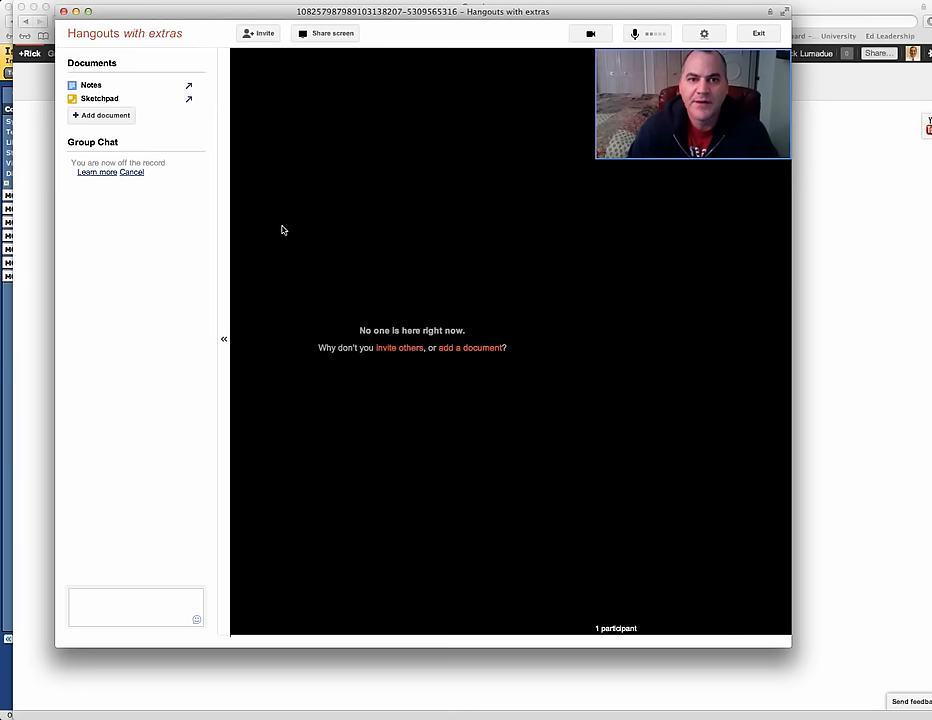
left_click(590, 33)
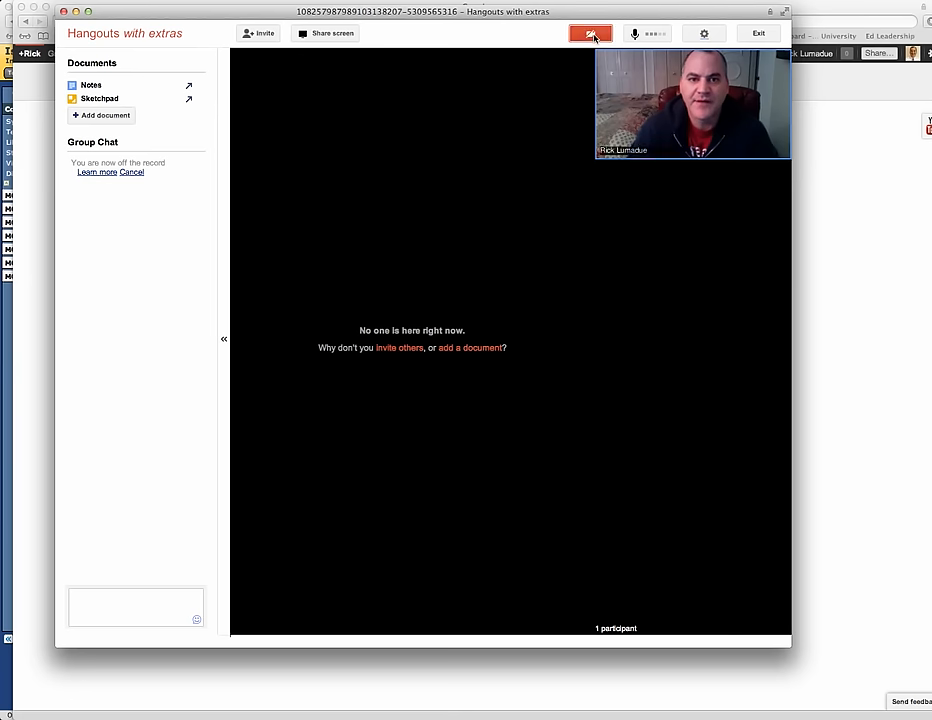
left_click(590, 33)
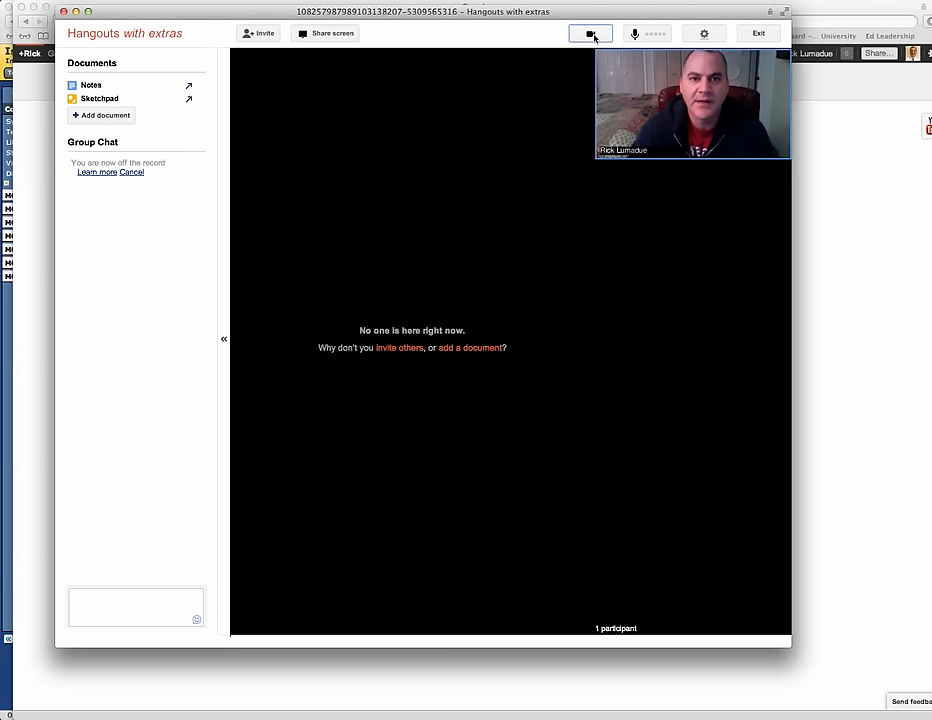
mouse_move(647, 33)
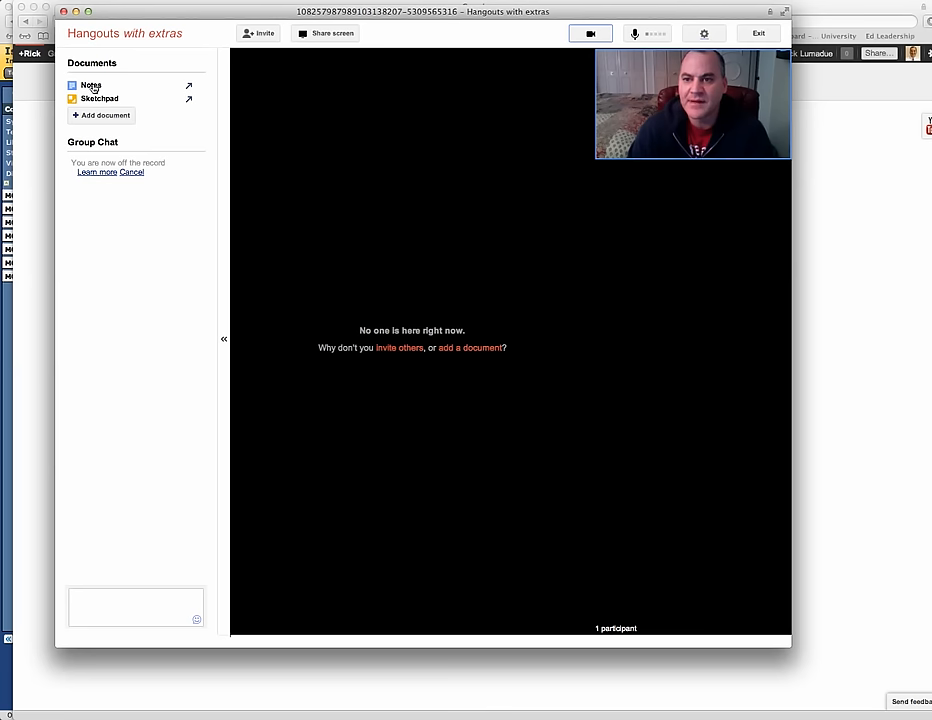
mouse_move(188, 85)
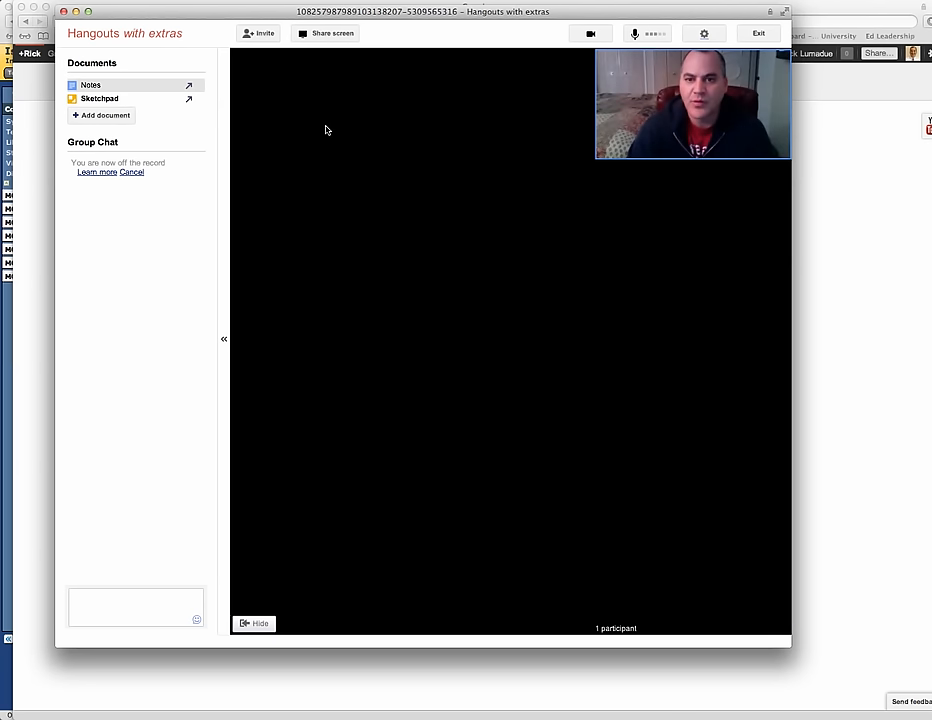
Type 'Hi Everyone!' into the shared Notes page
left_click(91, 84)
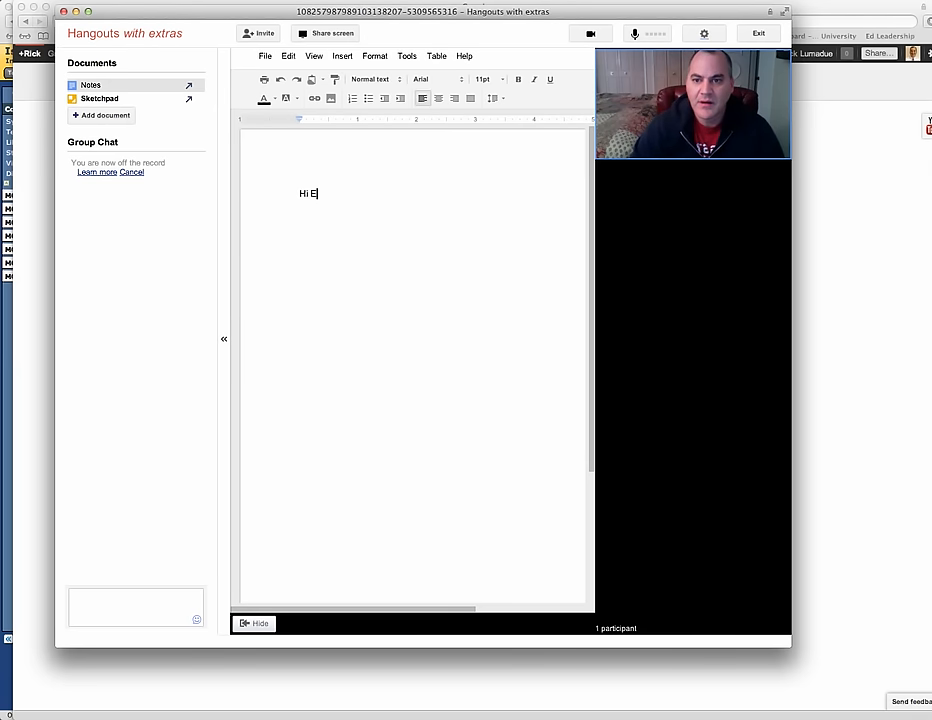
type("veryone")
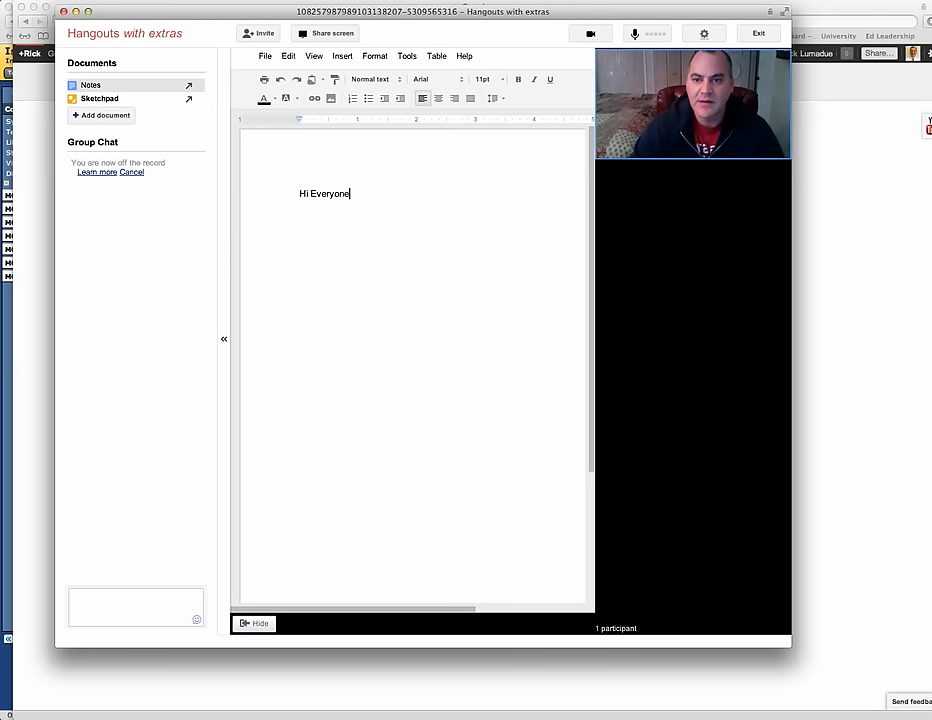
type("!")
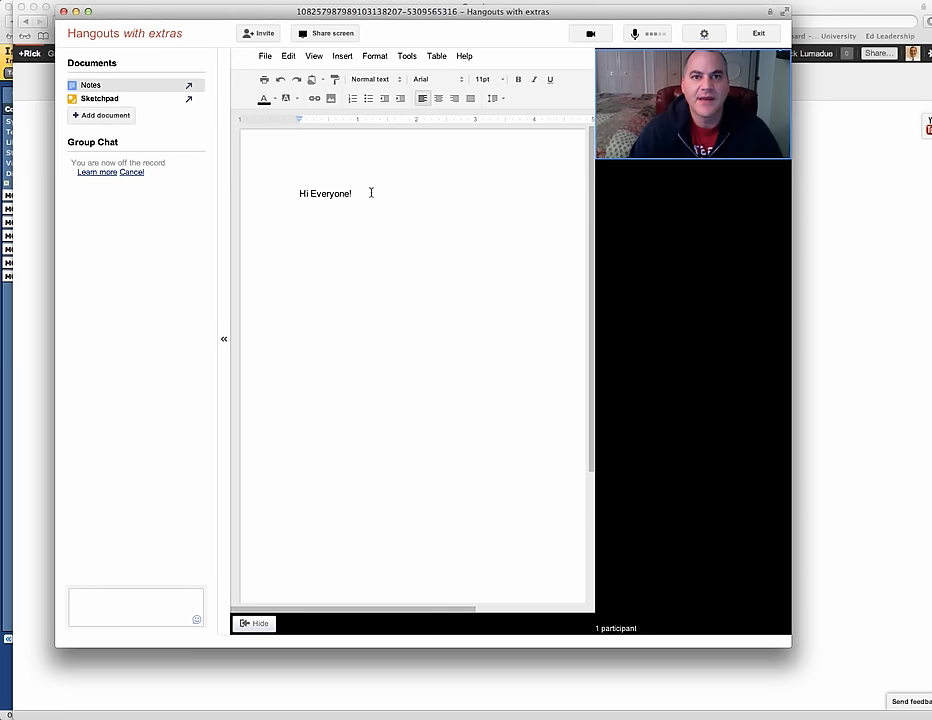
mouse_move(252, 105)
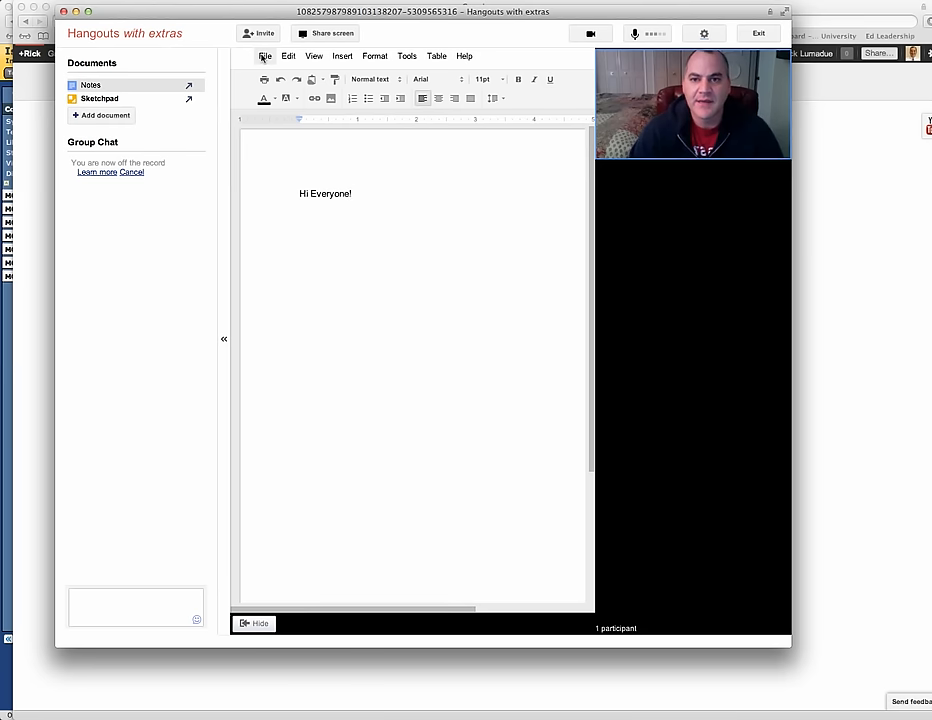
mouse_move(100, 115)
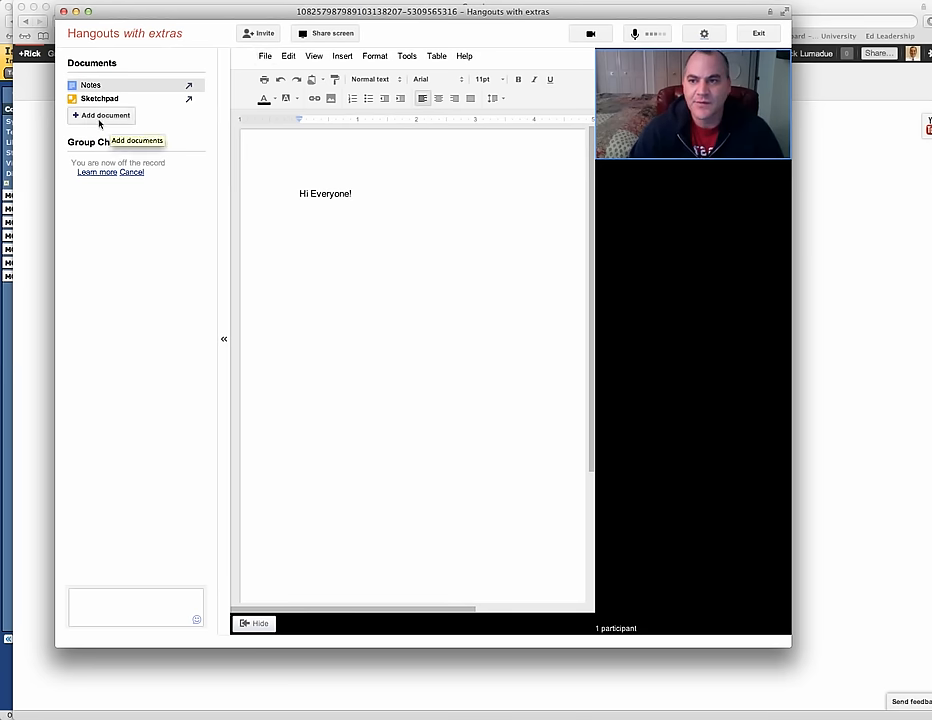
left_click(100, 115)
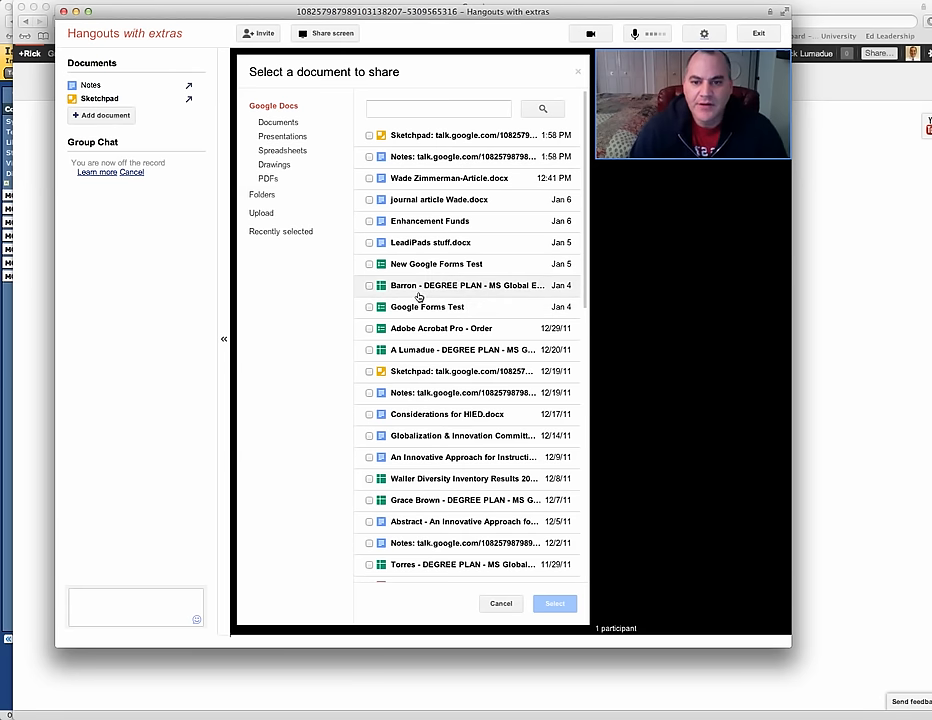
scroll("down", 3)
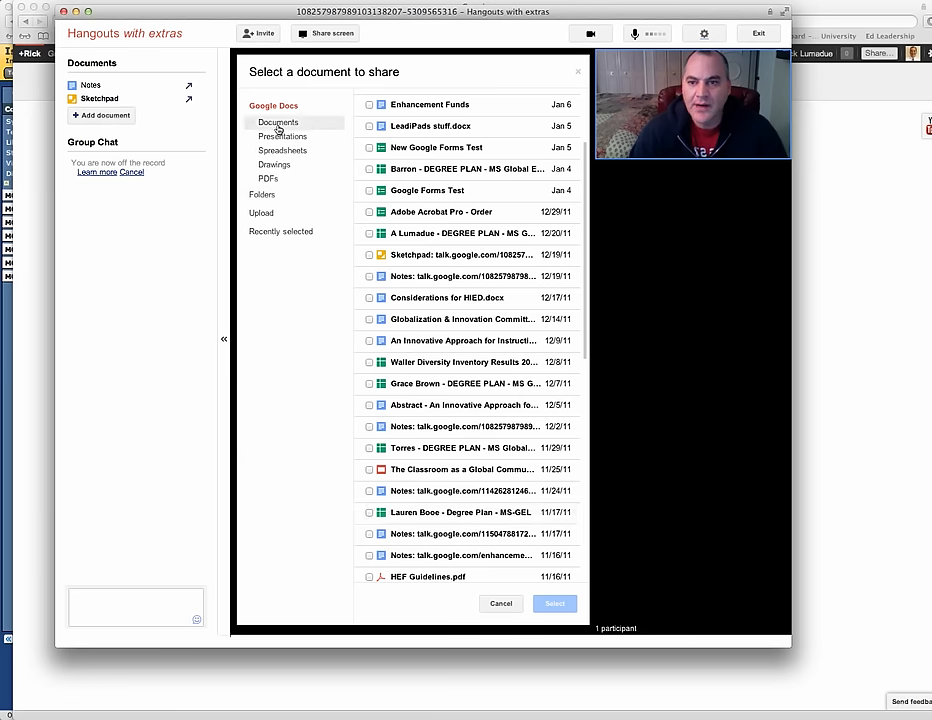
left_click(279, 122)
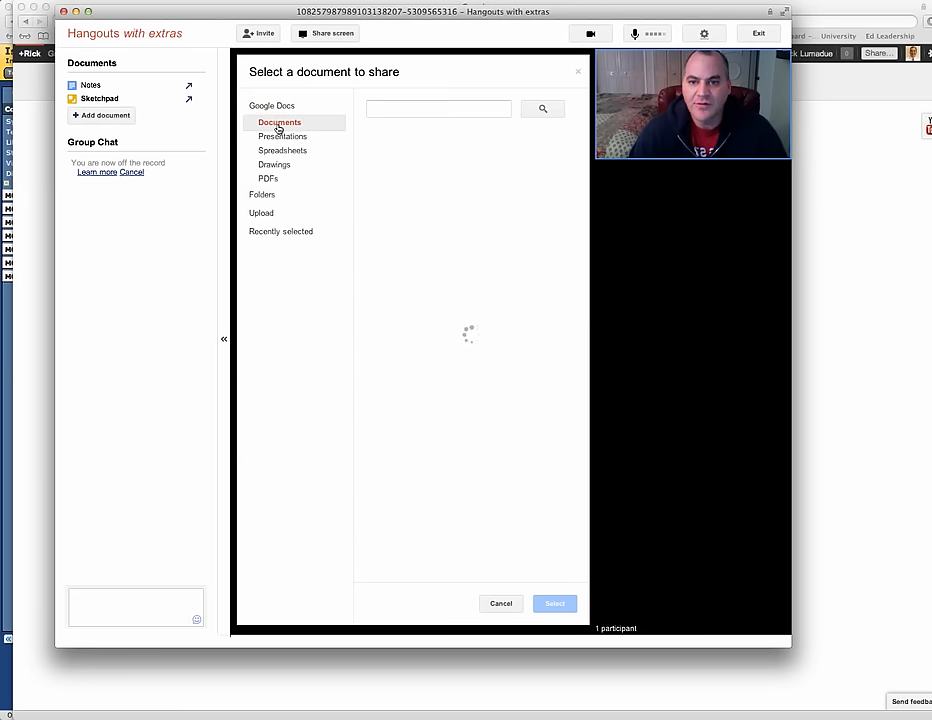
left_click(283, 136)
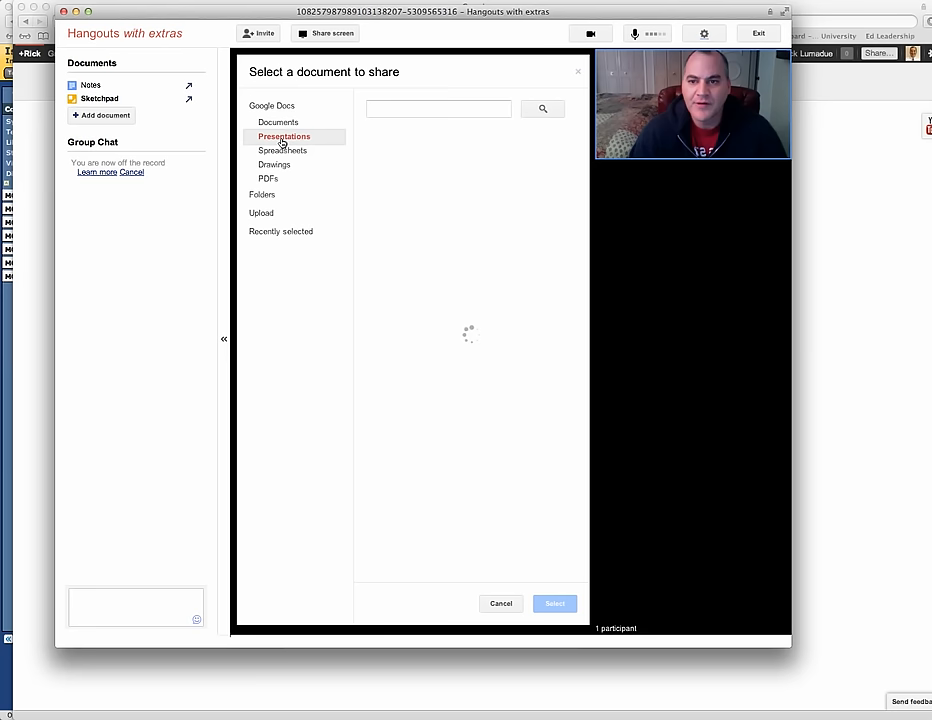
left_click(284, 136)
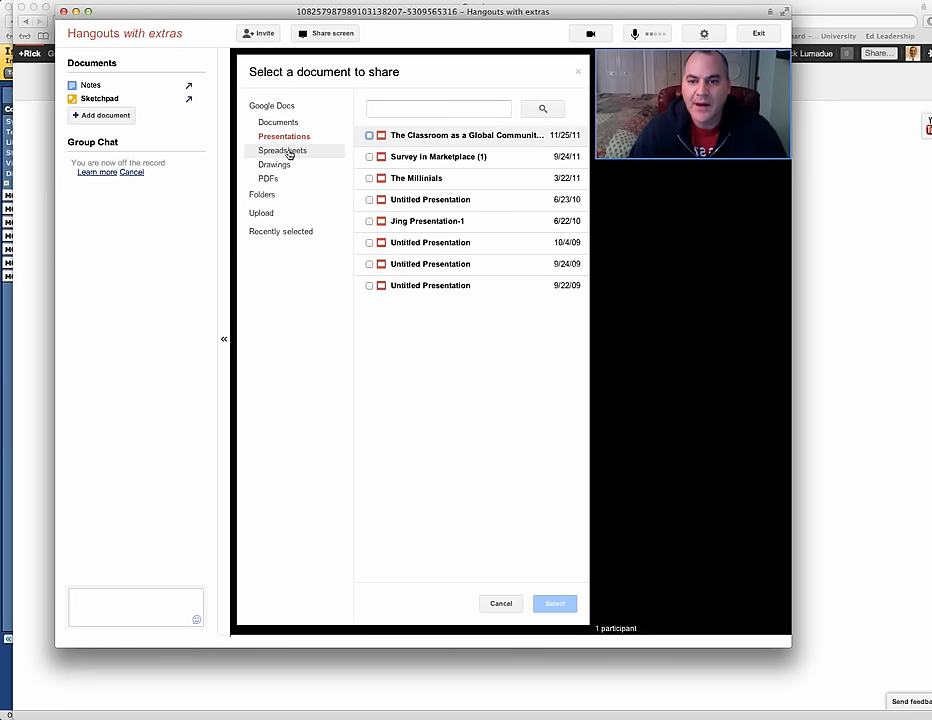
left_click(282, 150)
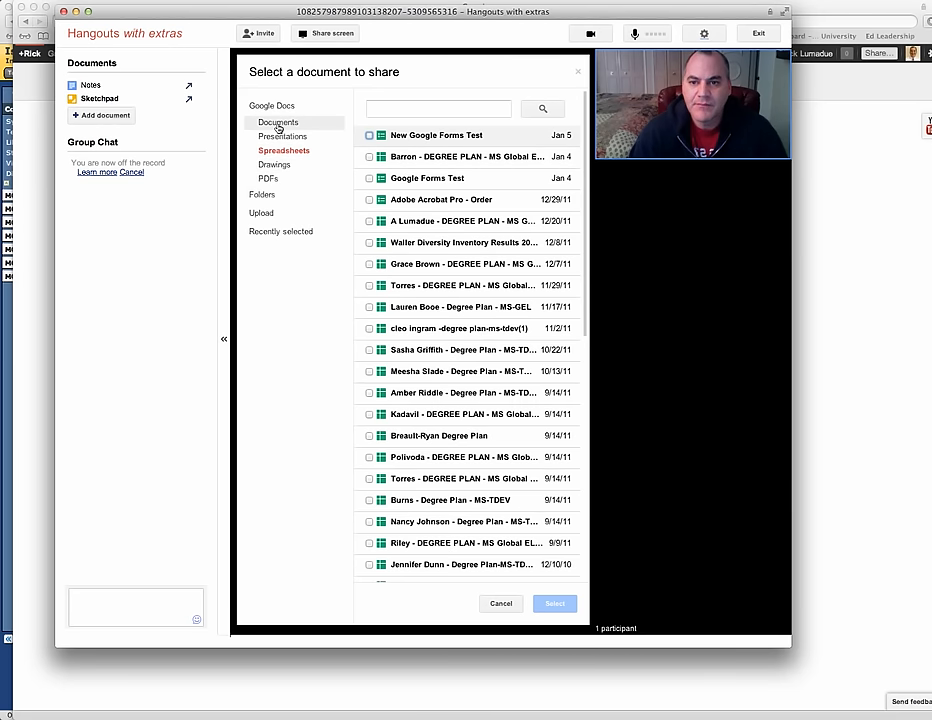
left_click(278, 122)
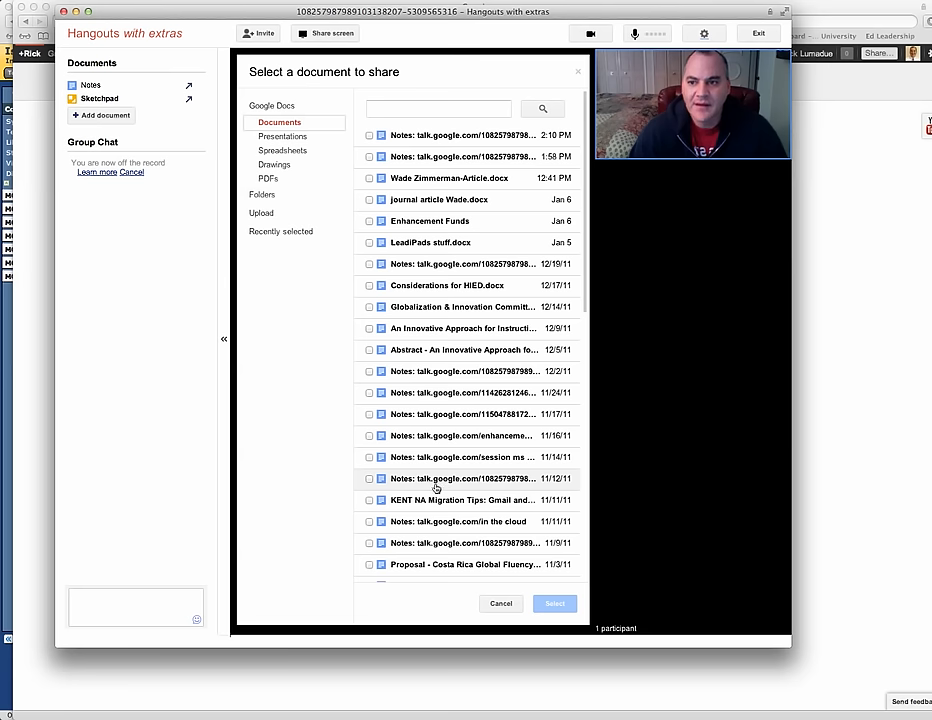
mouse_move(483, 583)
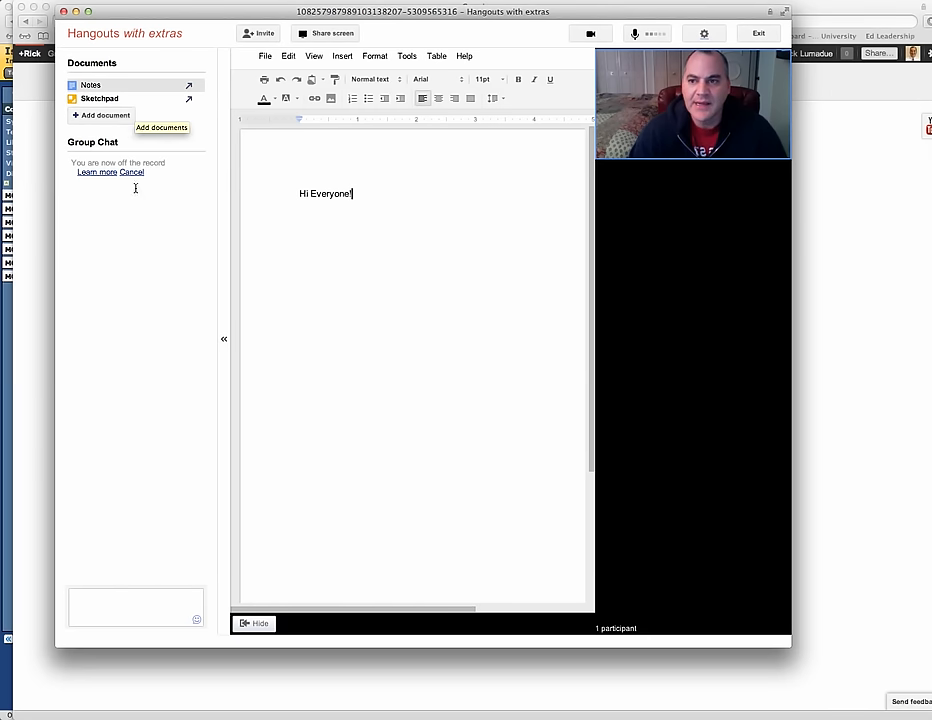
mouse_move(260, 637)
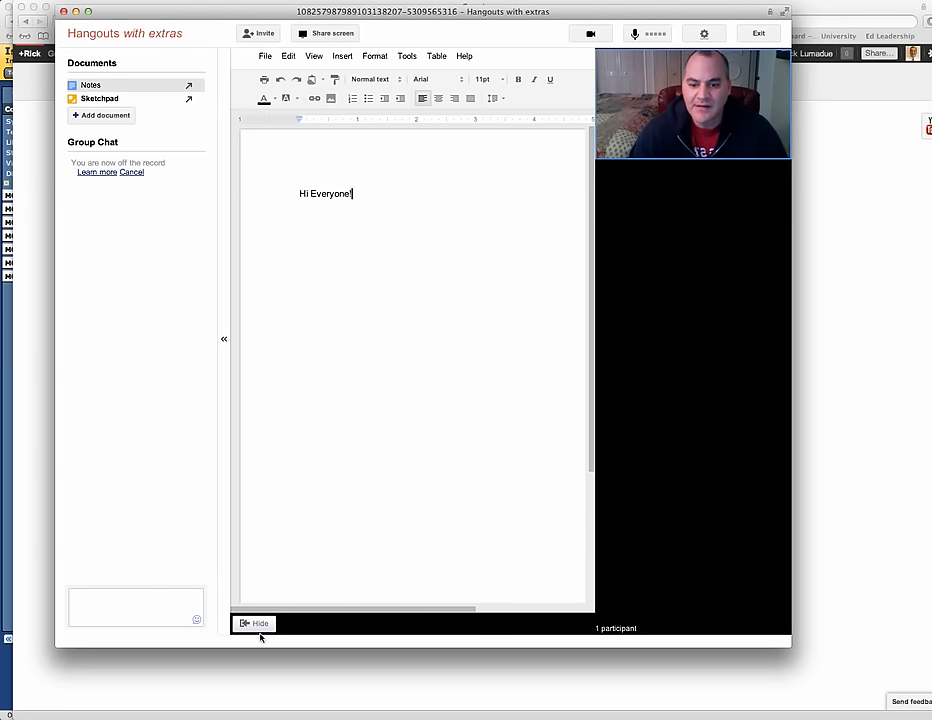
Hide the Notes panel to show the hangout video area again
left_click(258, 623)
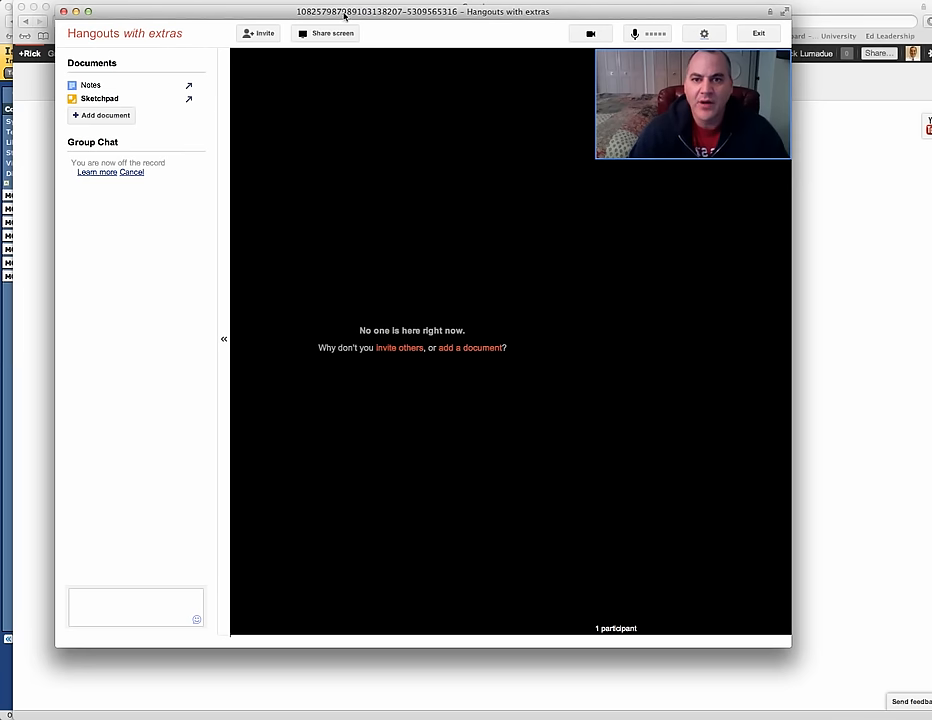
mouse_move(383, 26)
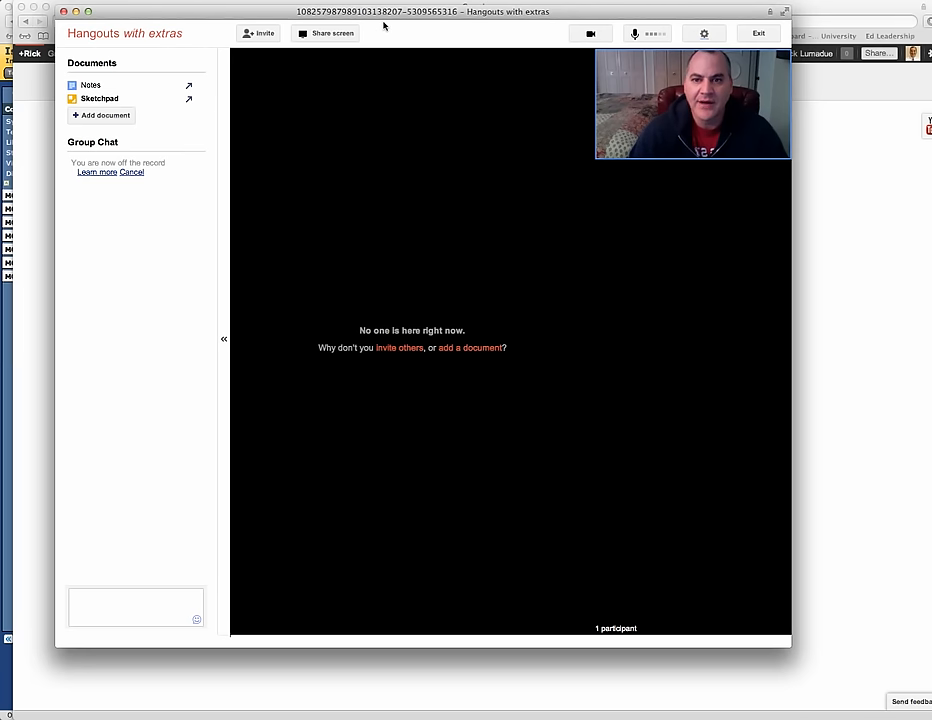
mouse_move(189, 85)
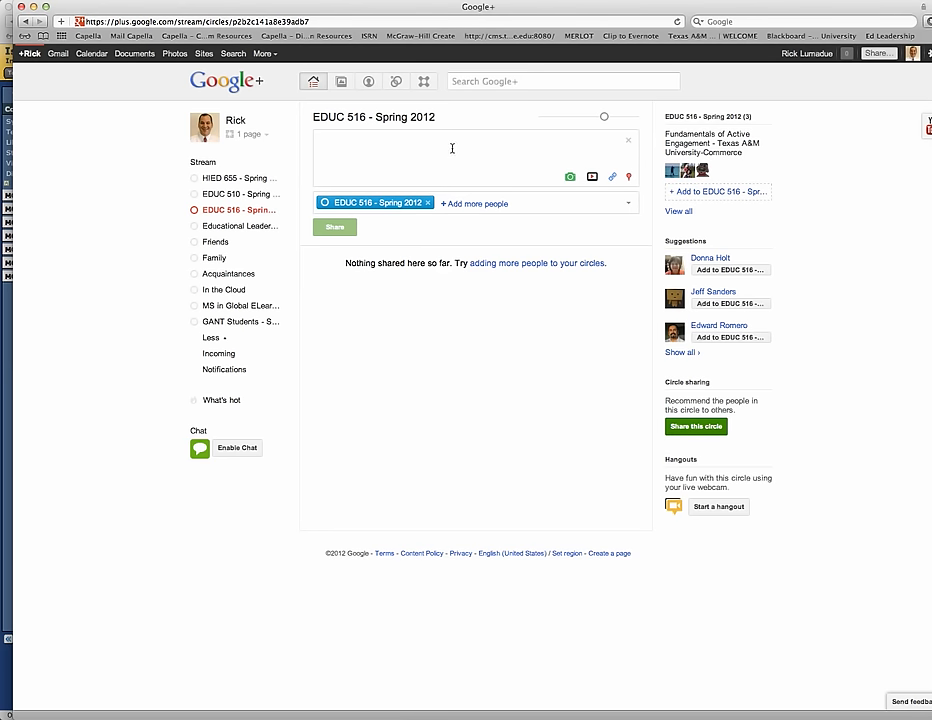
mouse_move(217, 213)
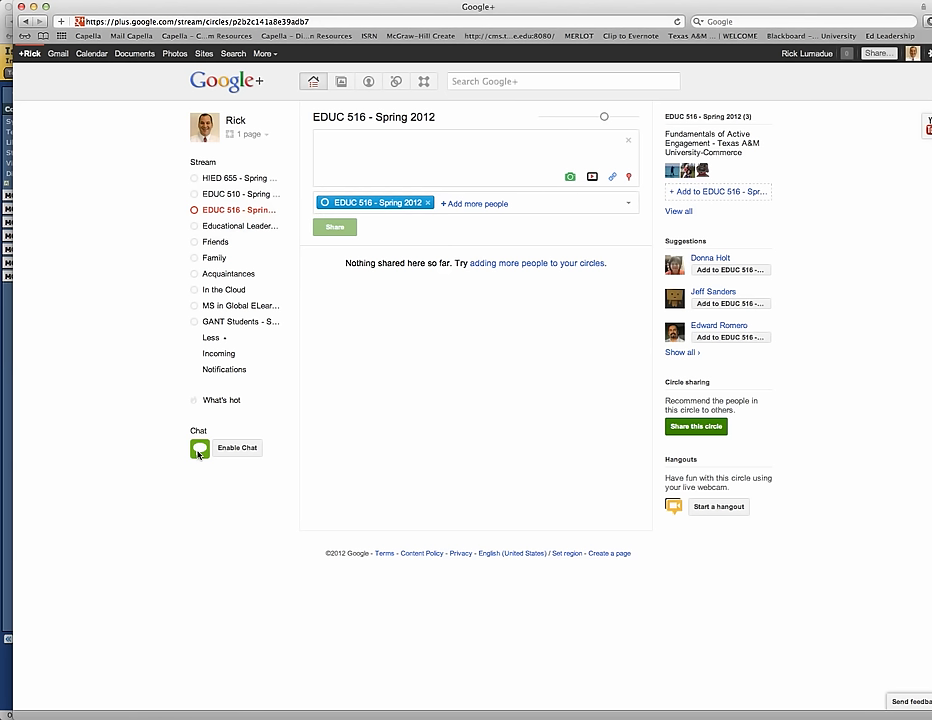
mouse_move(457, 347)
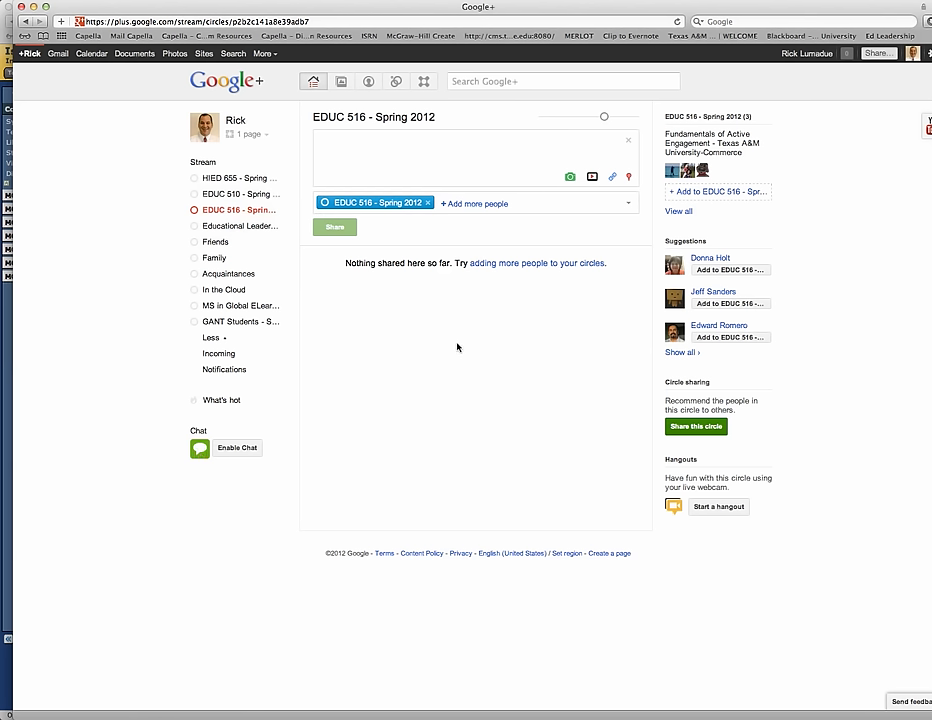
mouse_move(451, 326)
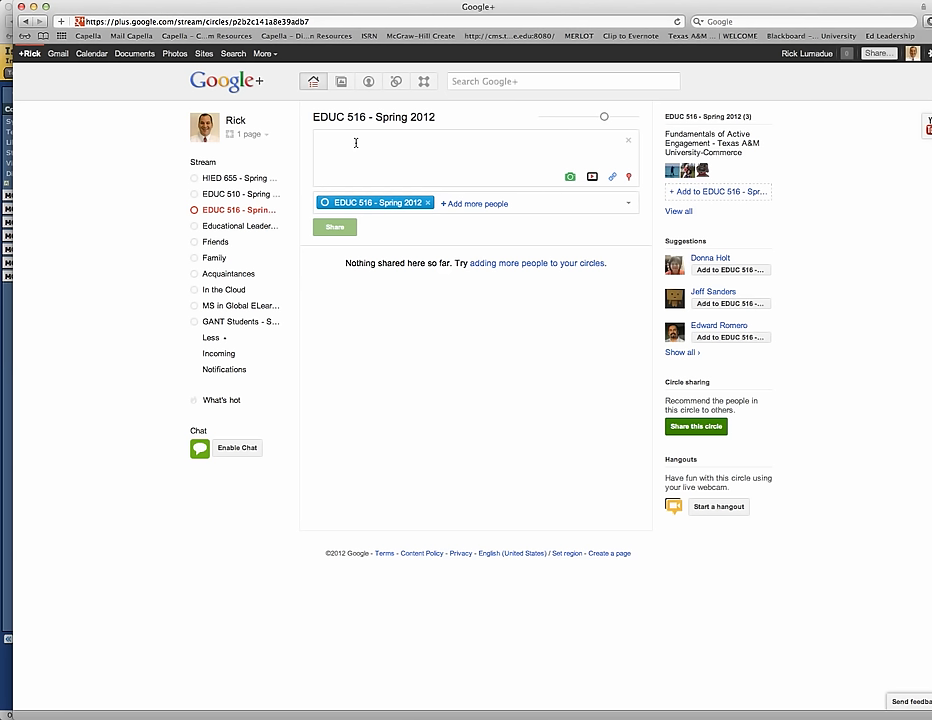
mouse_move(360, 375)
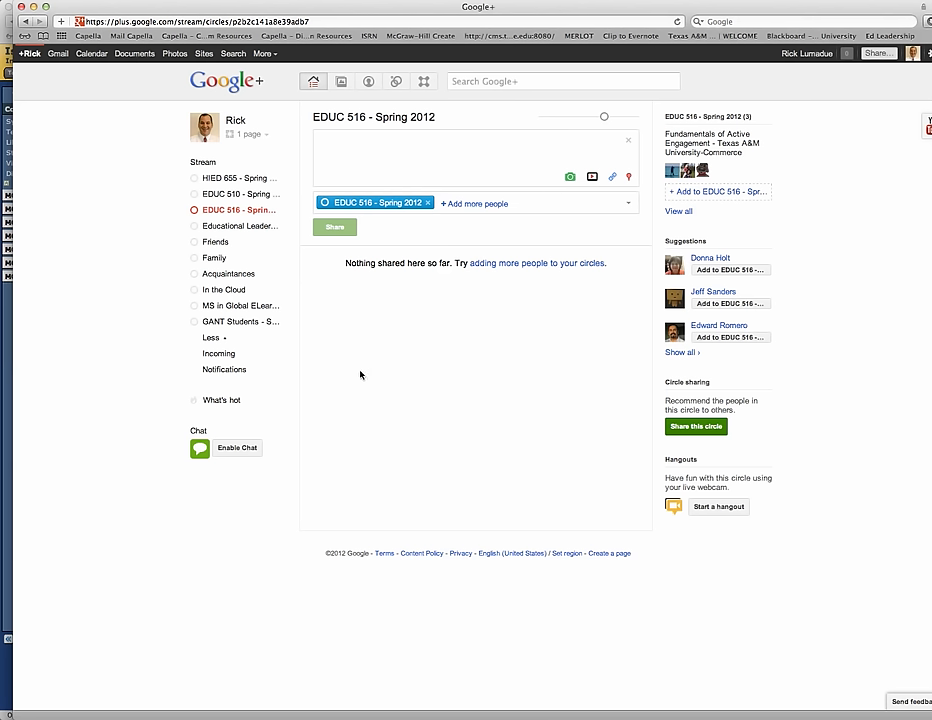
mouse_move(77, 313)
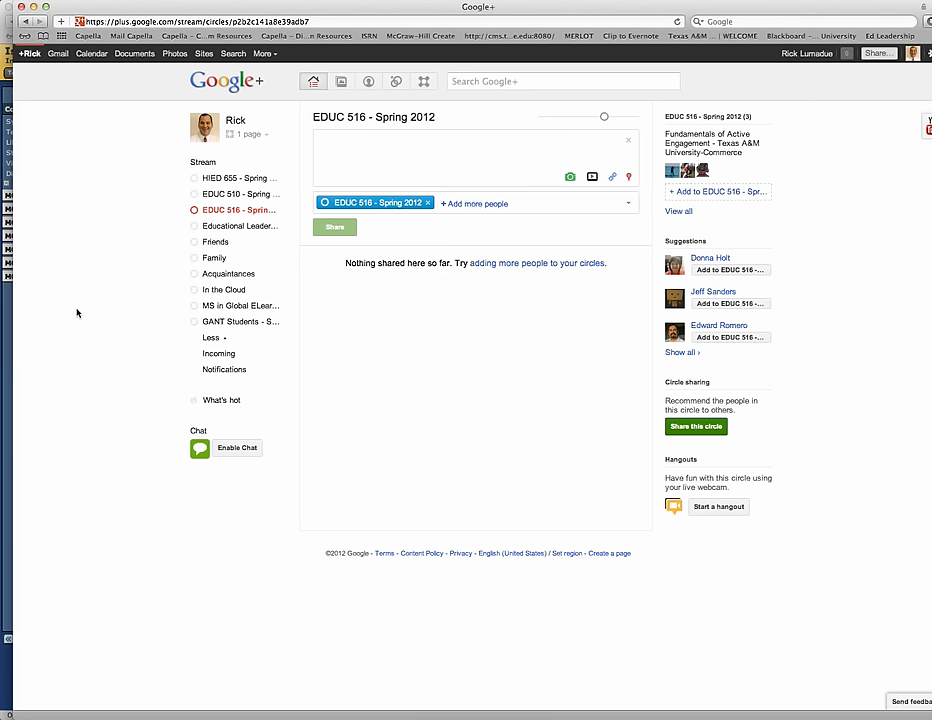